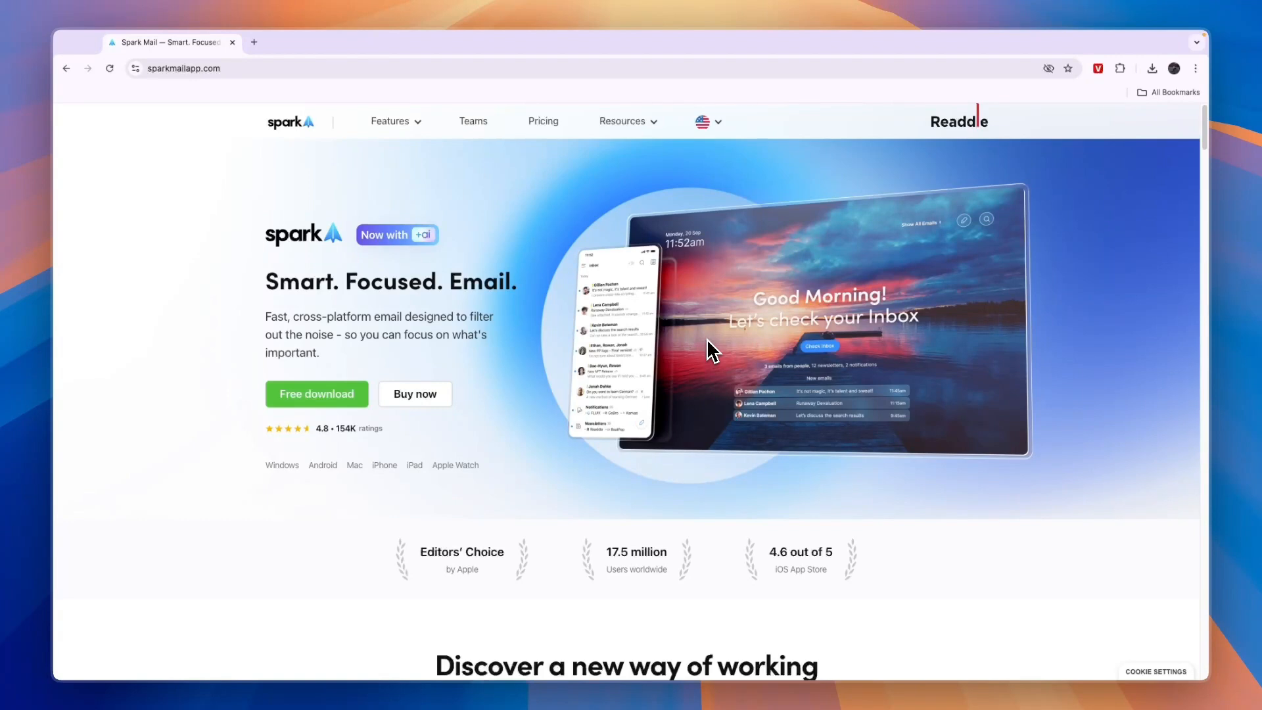
mouse_move(468, 376)
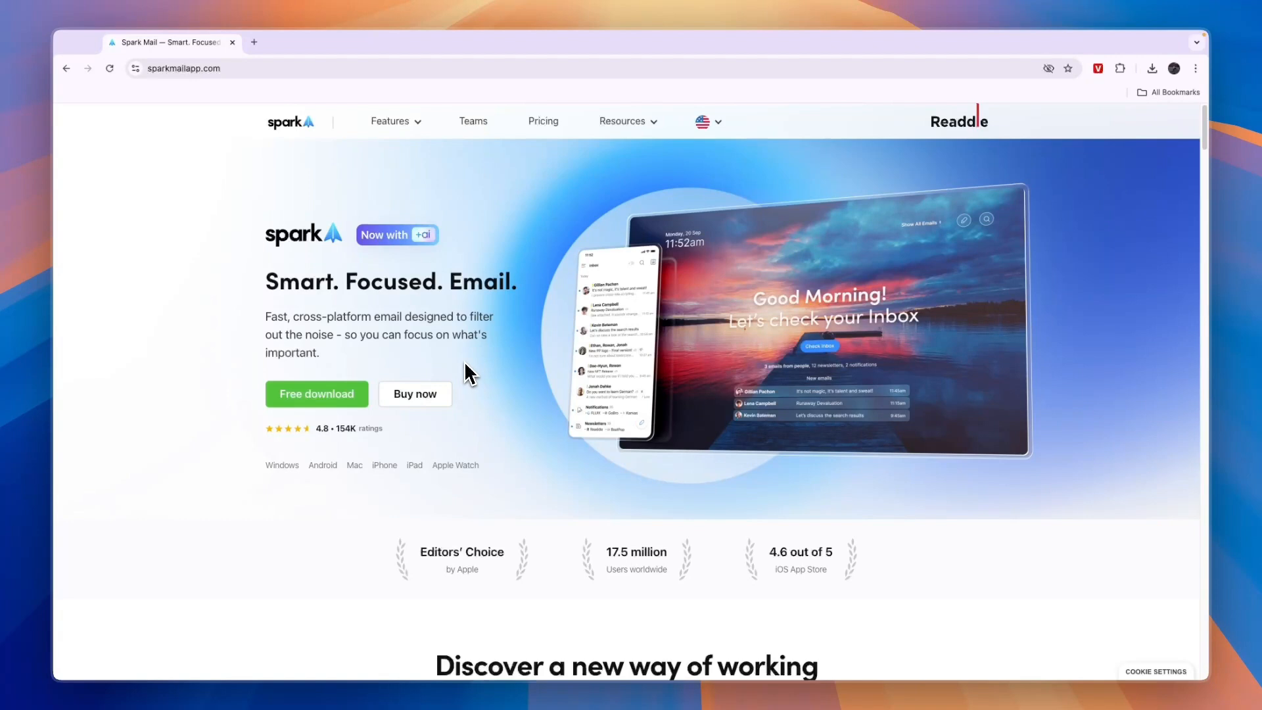
mouse_move(324, 405)
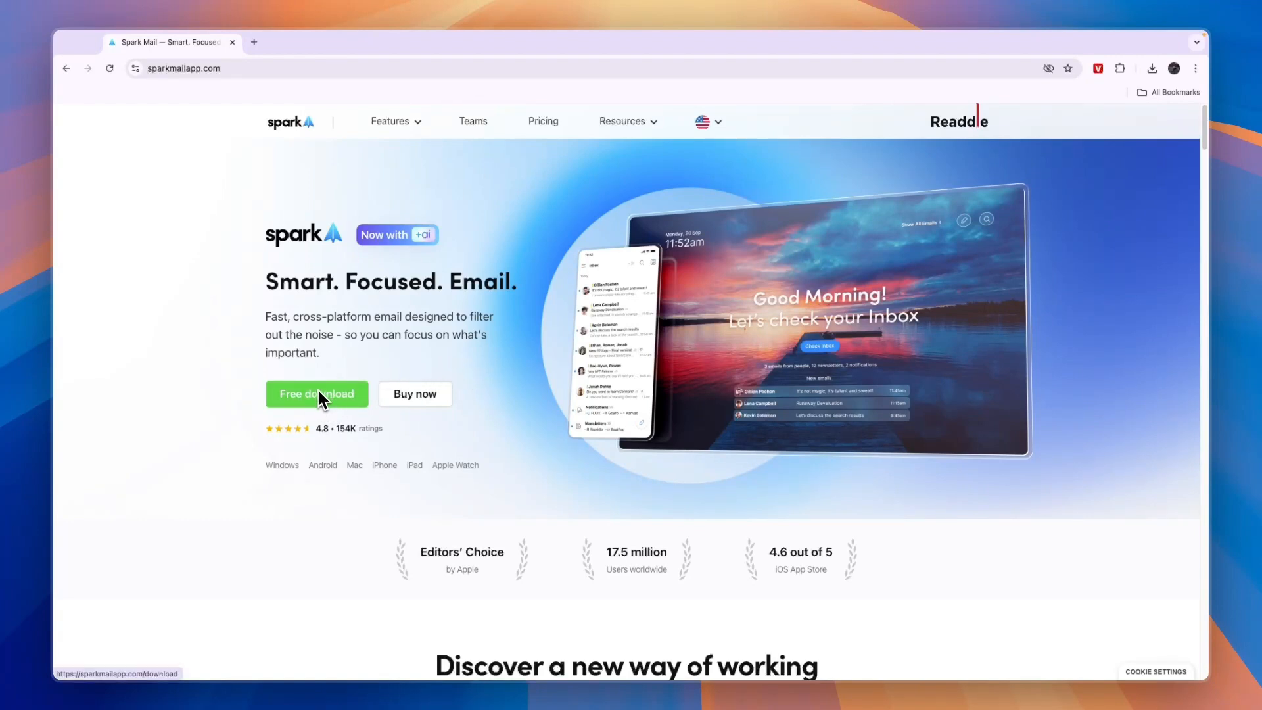
Step: Start the free Spark download and view the thank-you page's install steps
click(316, 394)
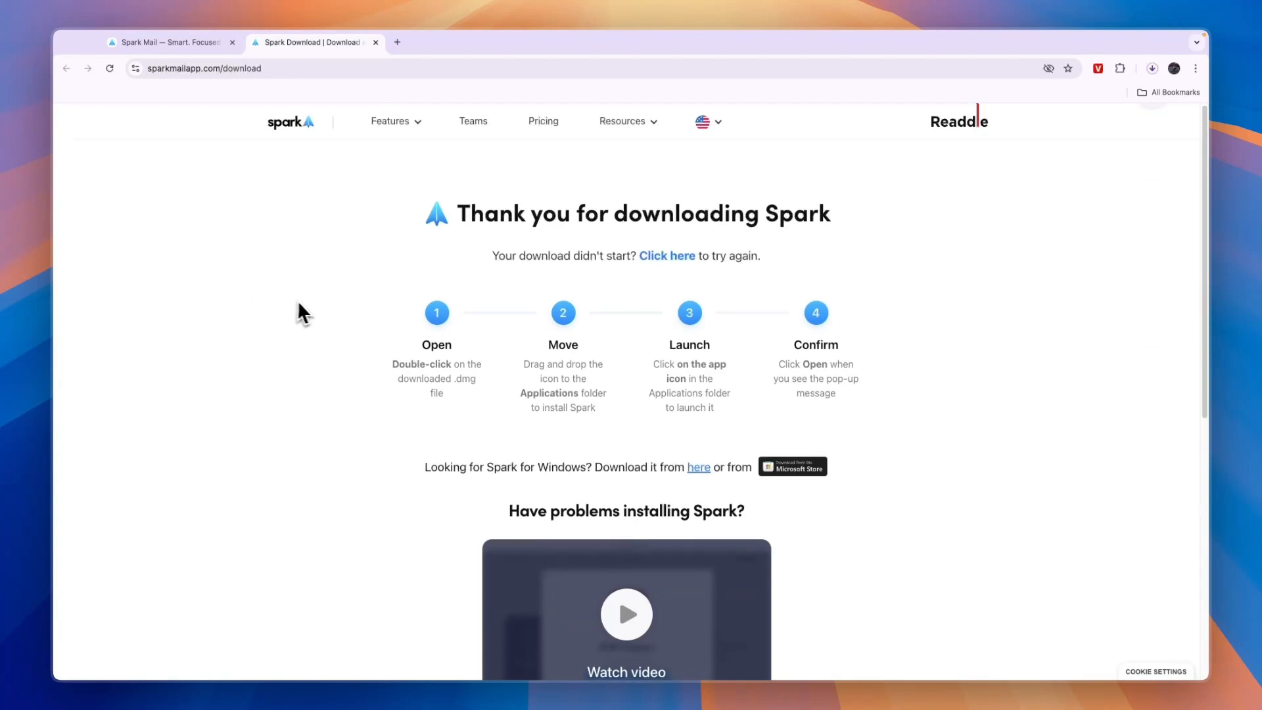
scroll(down, 3)
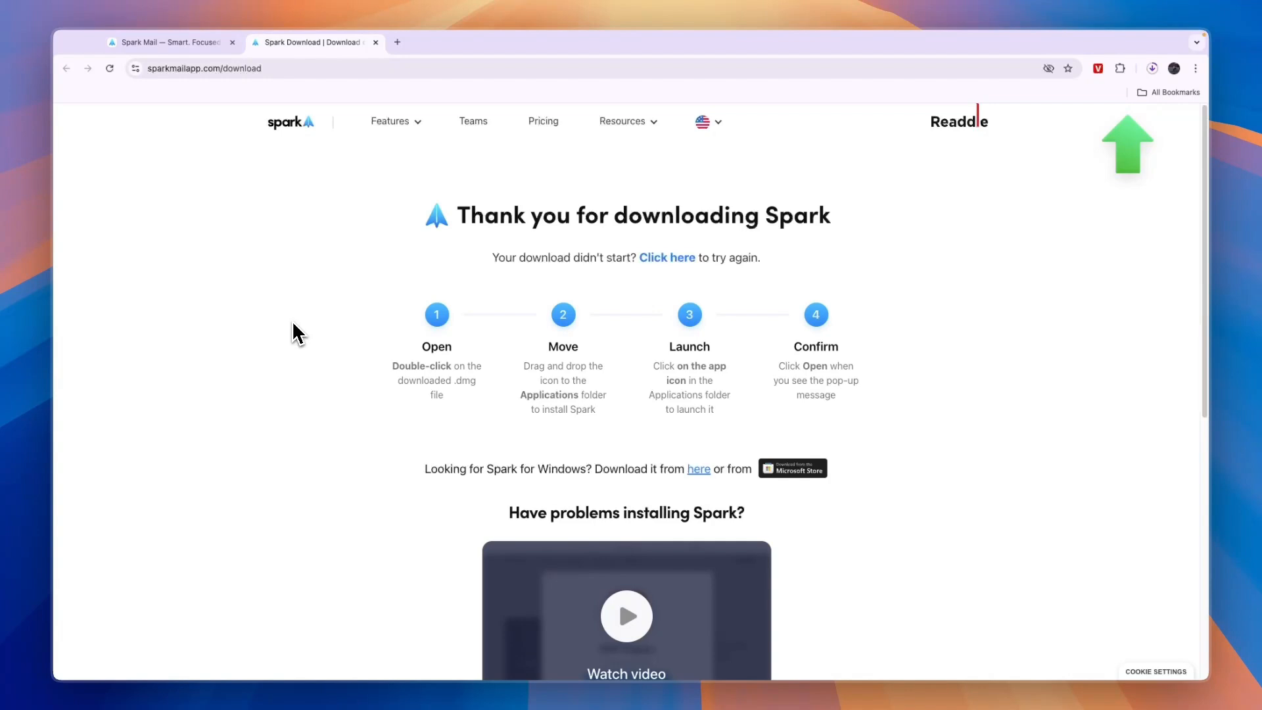
mouse_move(400, 315)
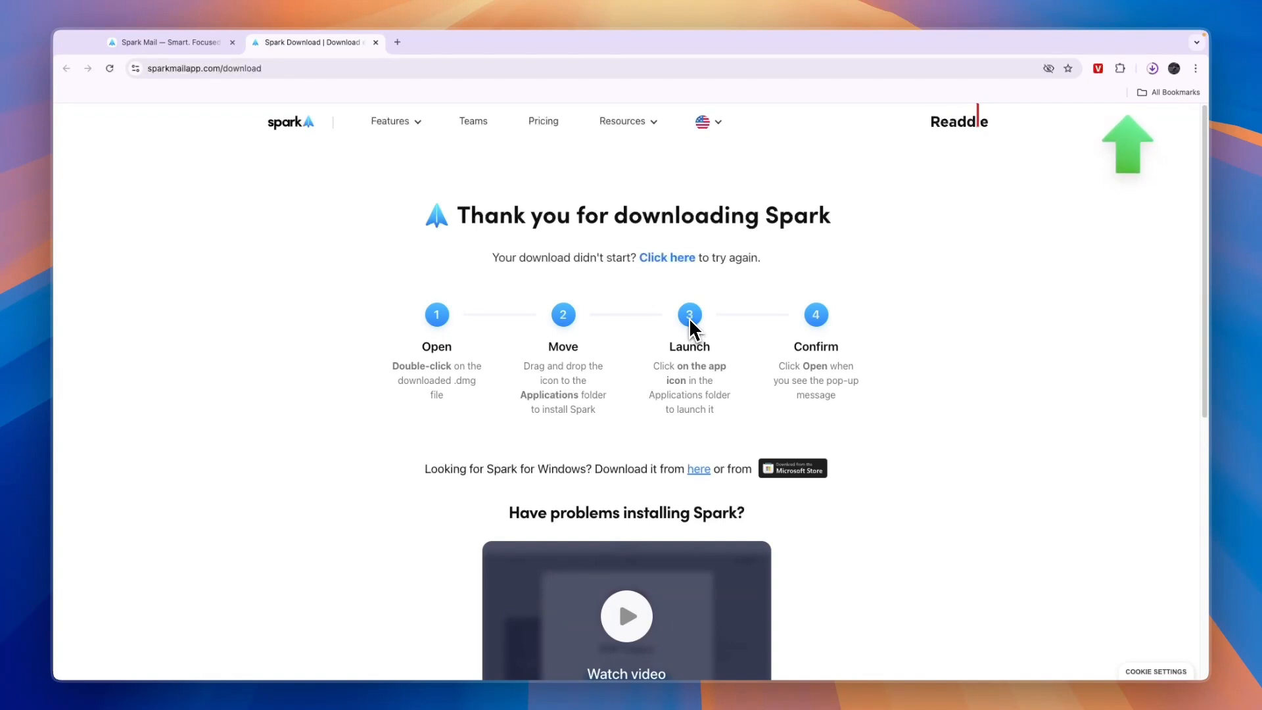
mouse_move(681, 329)
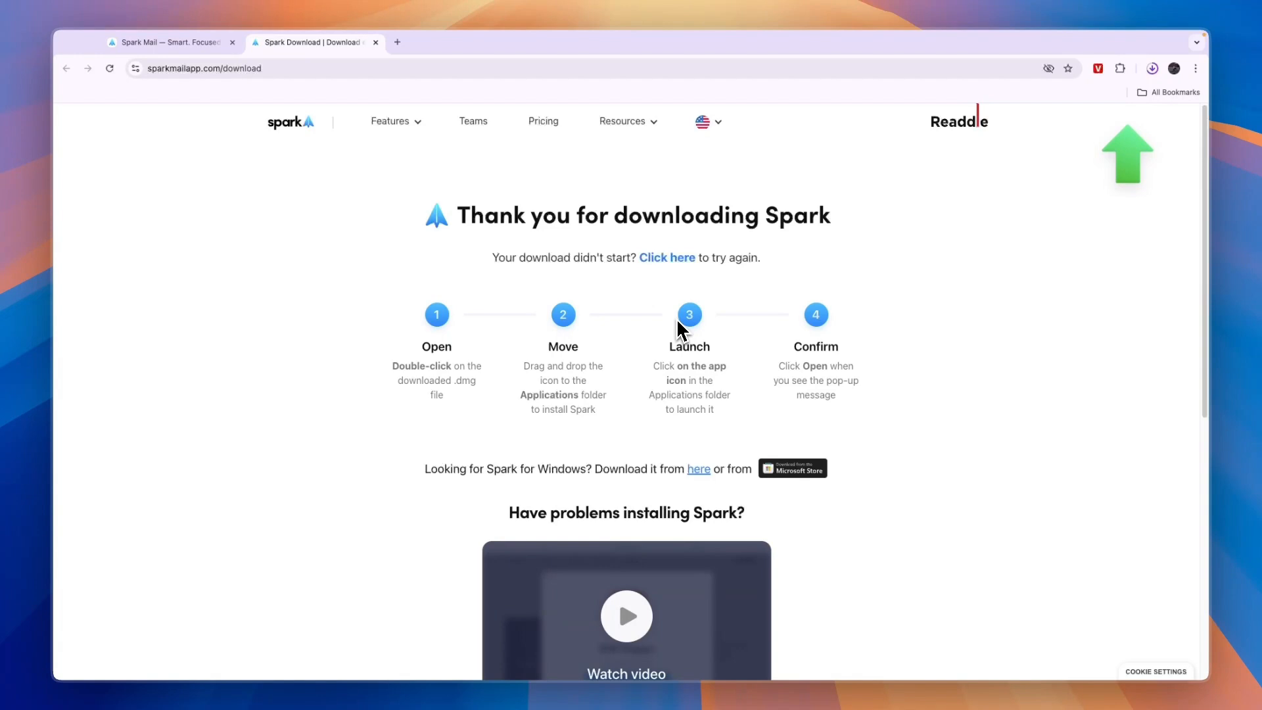
mouse_move(1198, 53)
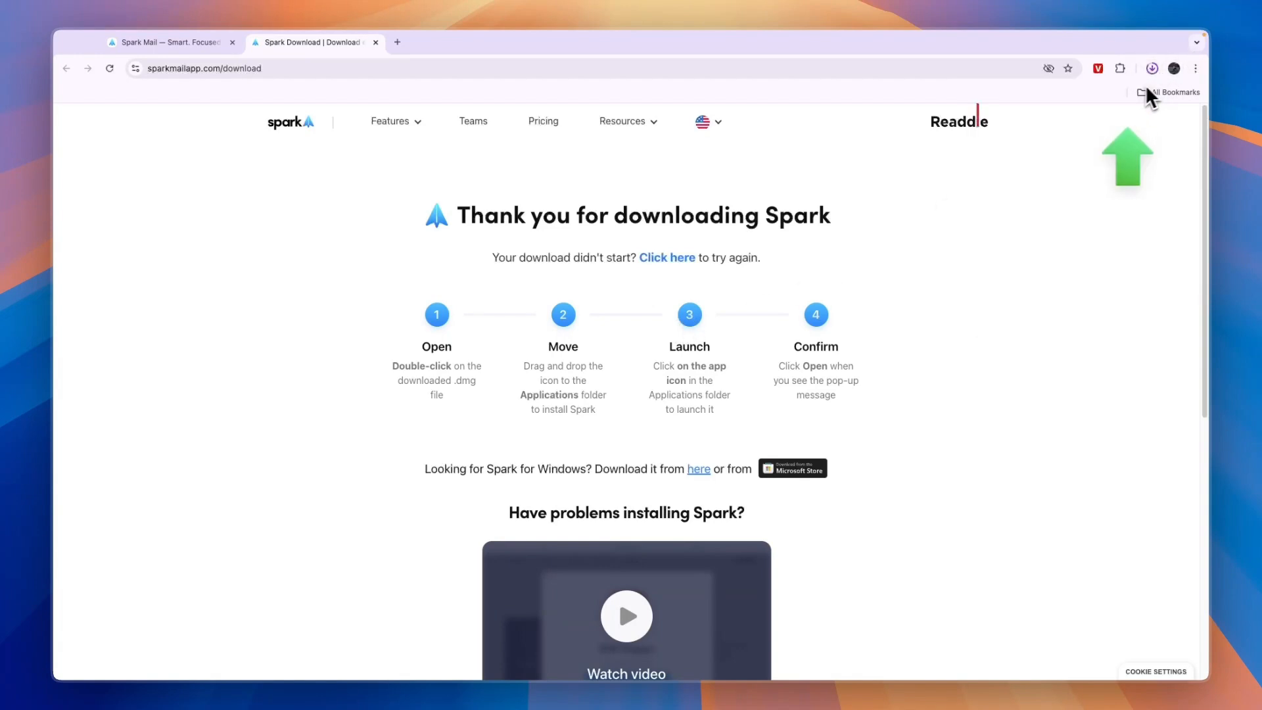
mouse_move(1101, 178)
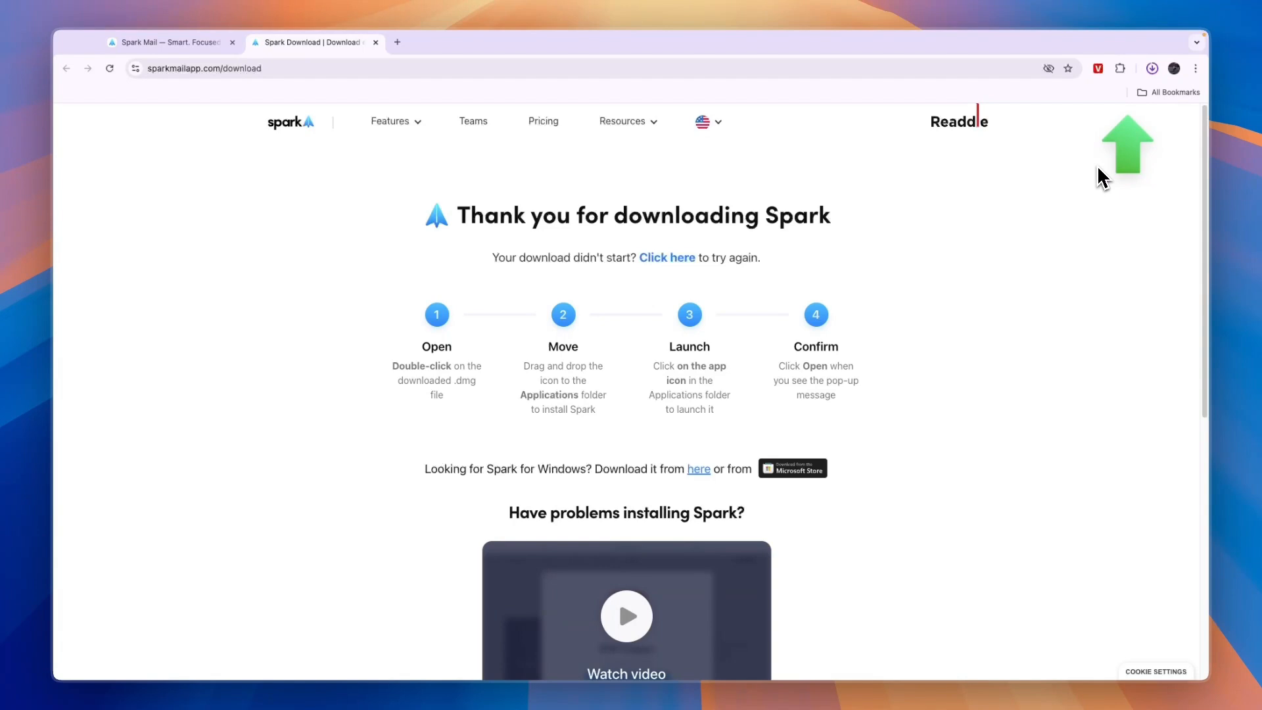
Step: Install Spark Desktop from the .dmg into Applications and launch it from Launchpad
click(1152, 68)
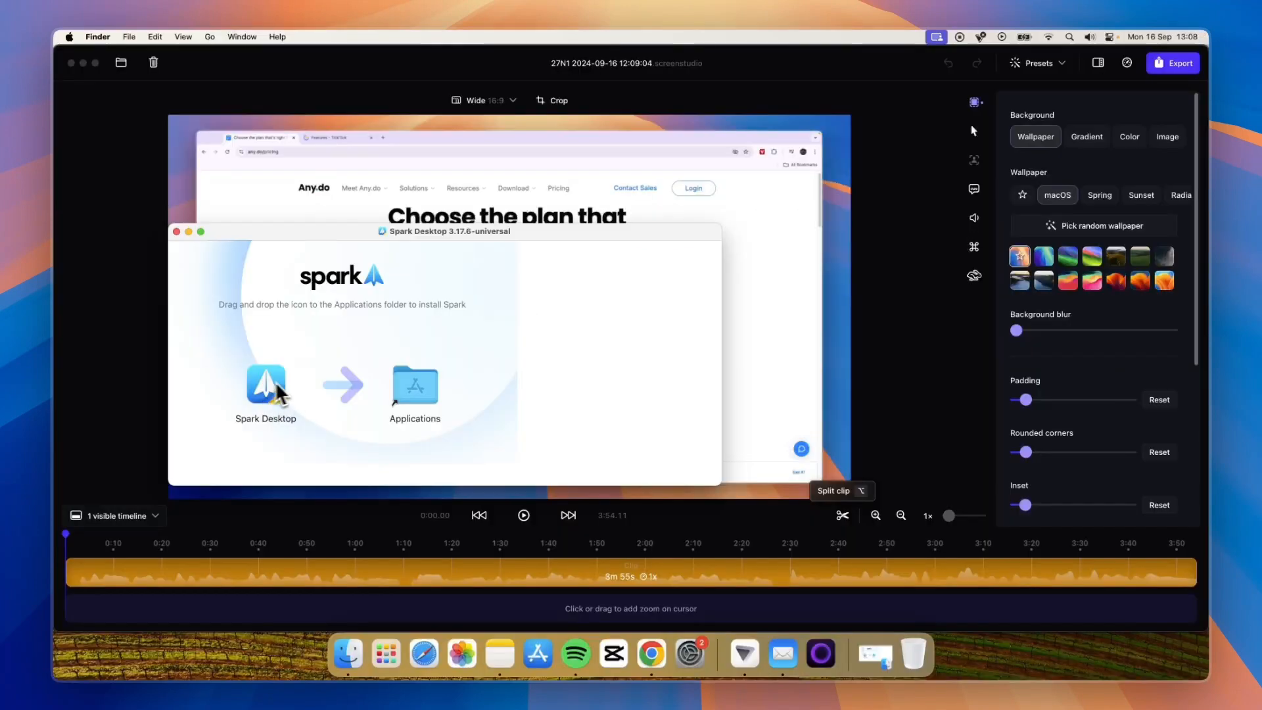
click(265, 385)
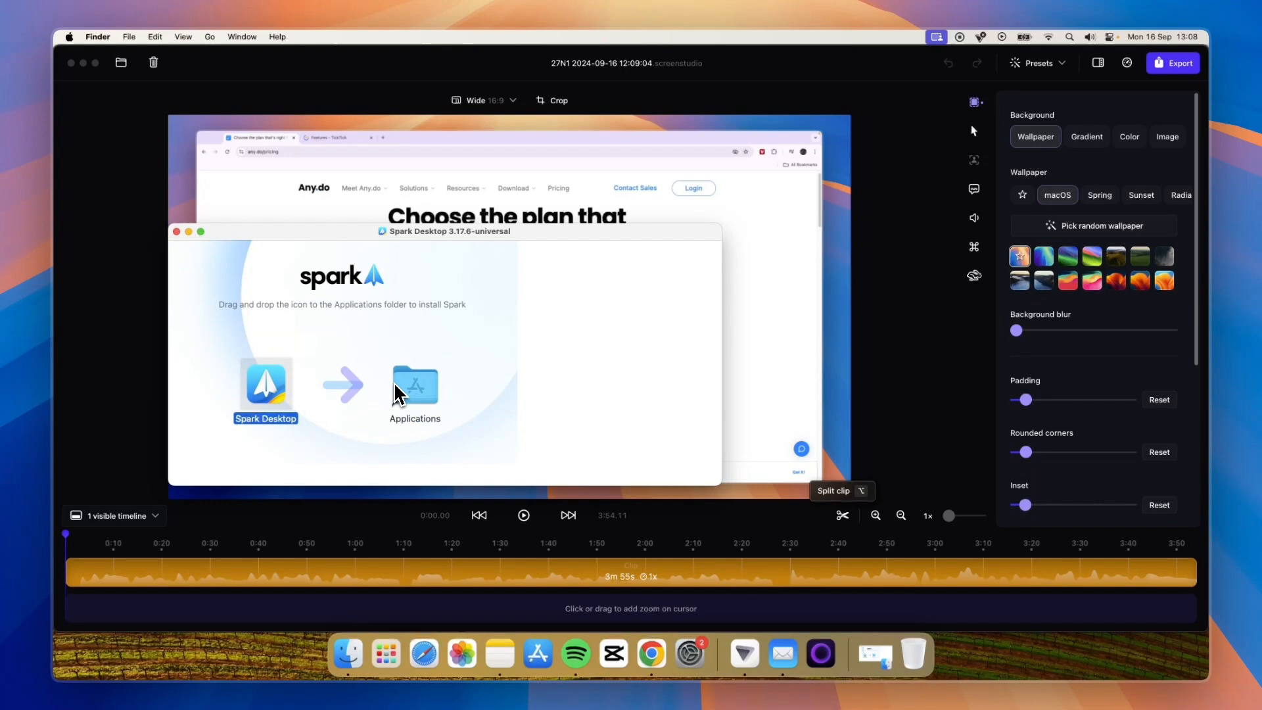
mouse_move(385, 654)
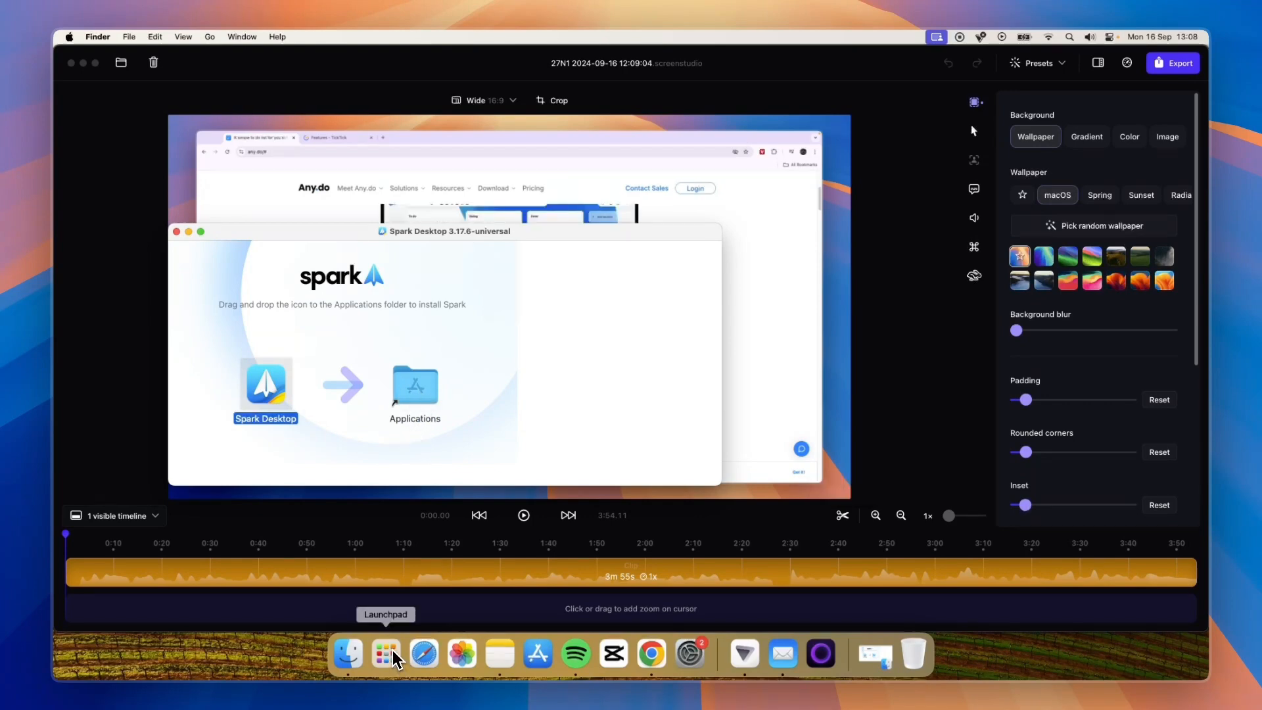
click(385, 653)
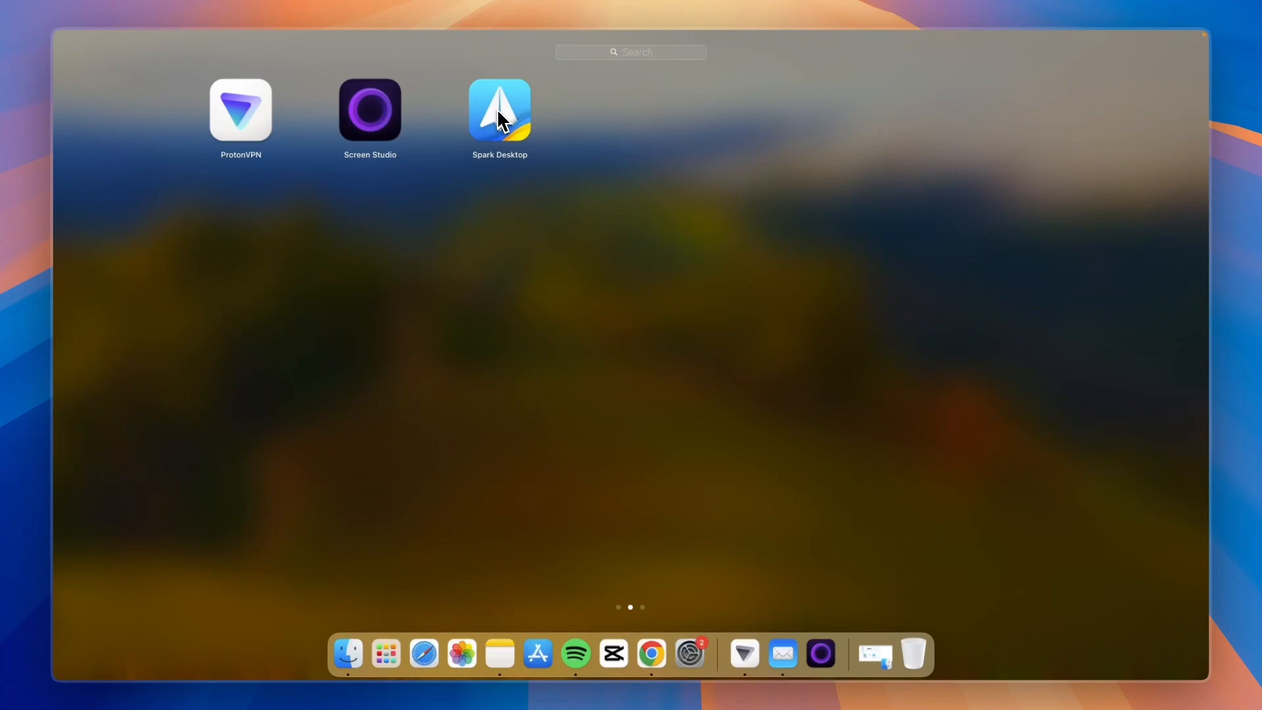
double_click(500, 111)
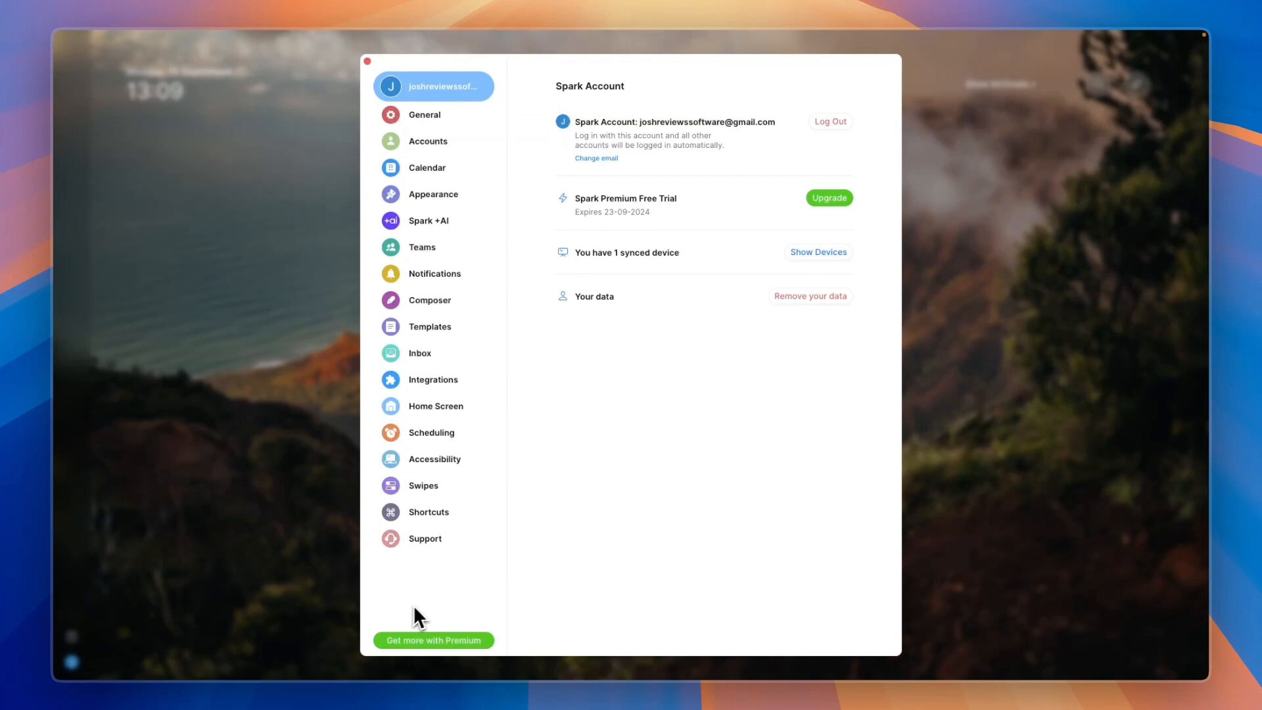
Step: Log out of the current Spark account, sign back in with Google and start the Premium trial
click(831, 121)
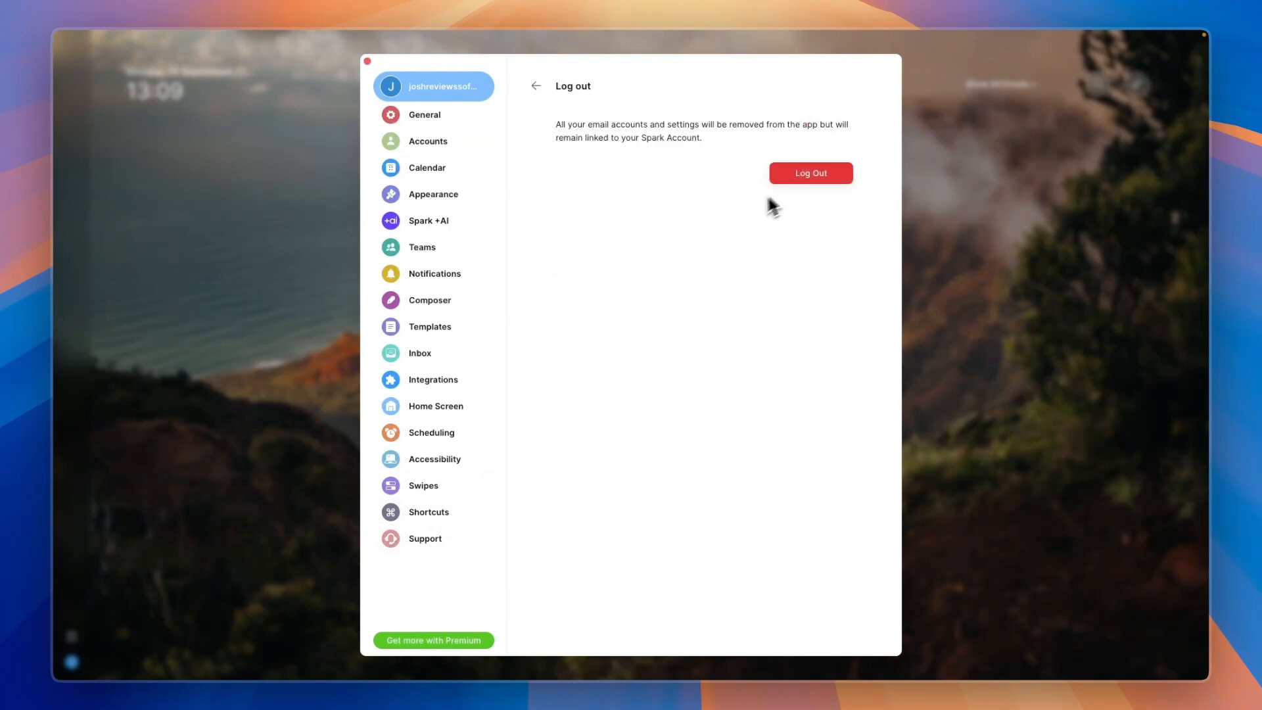
click(811, 174)
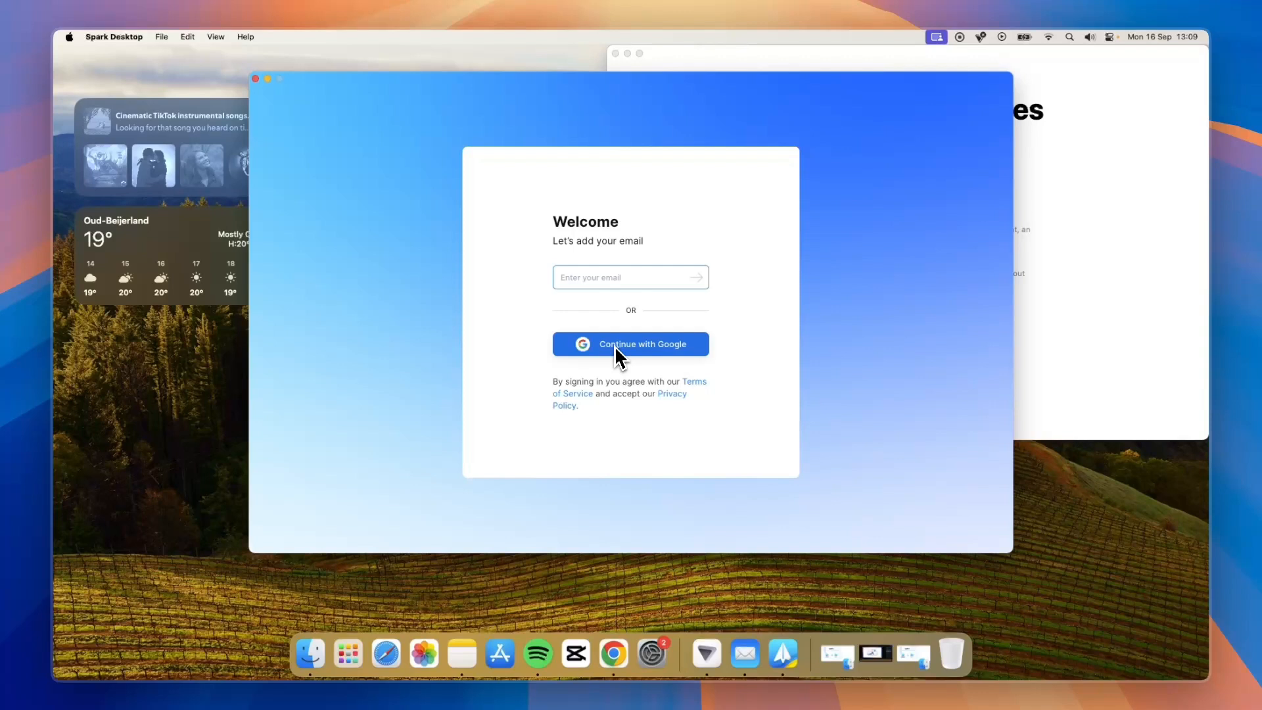
click(631, 345)
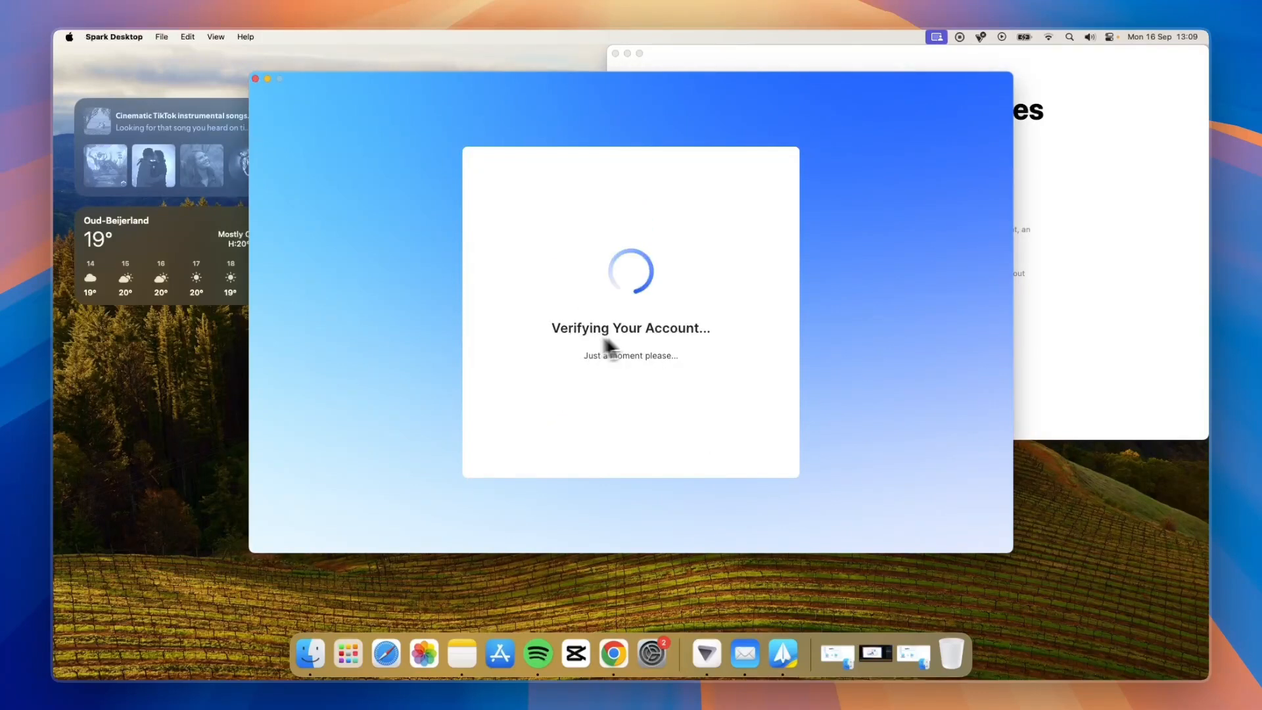
mouse_move(673, 346)
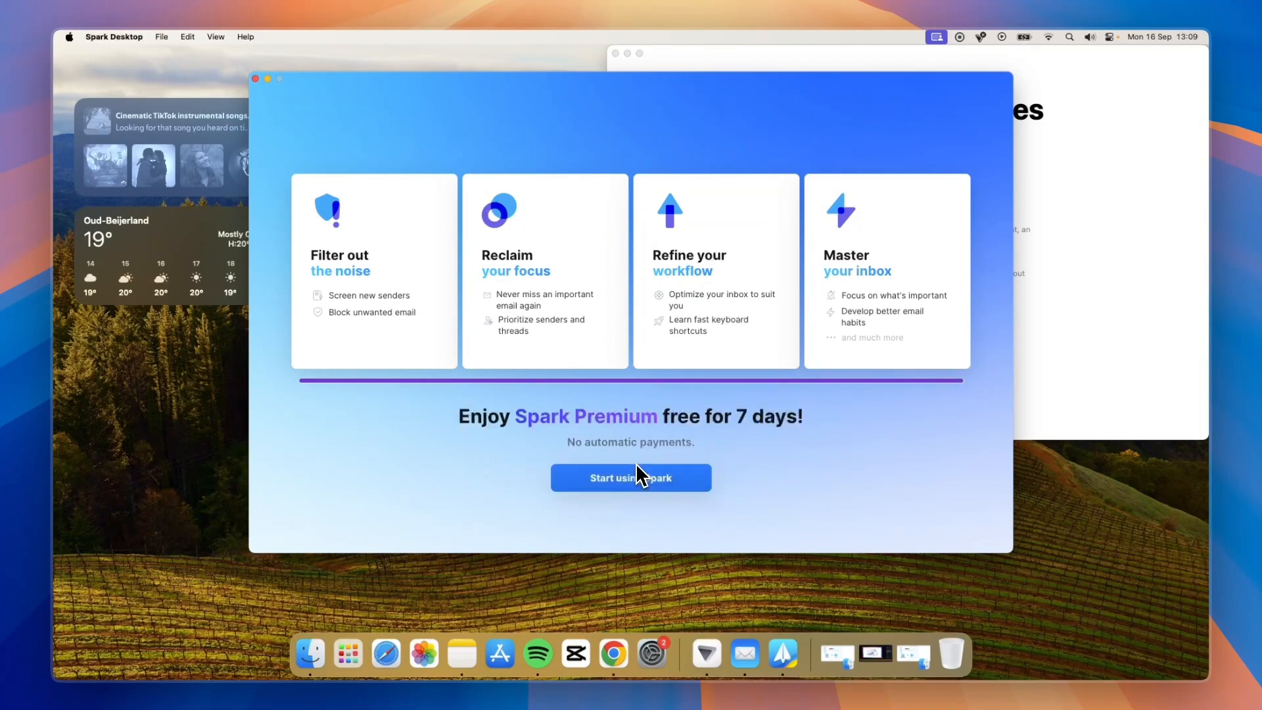
mouse_move(676, 463)
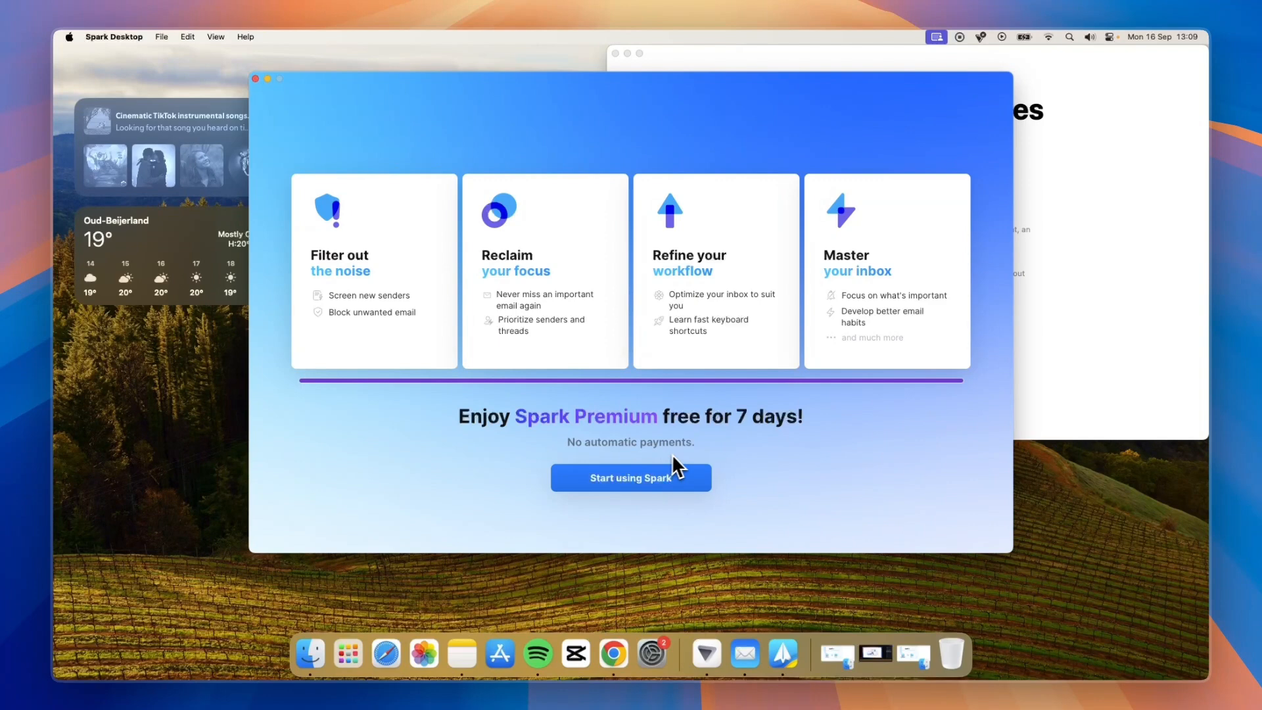
mouse_move(720, 444)
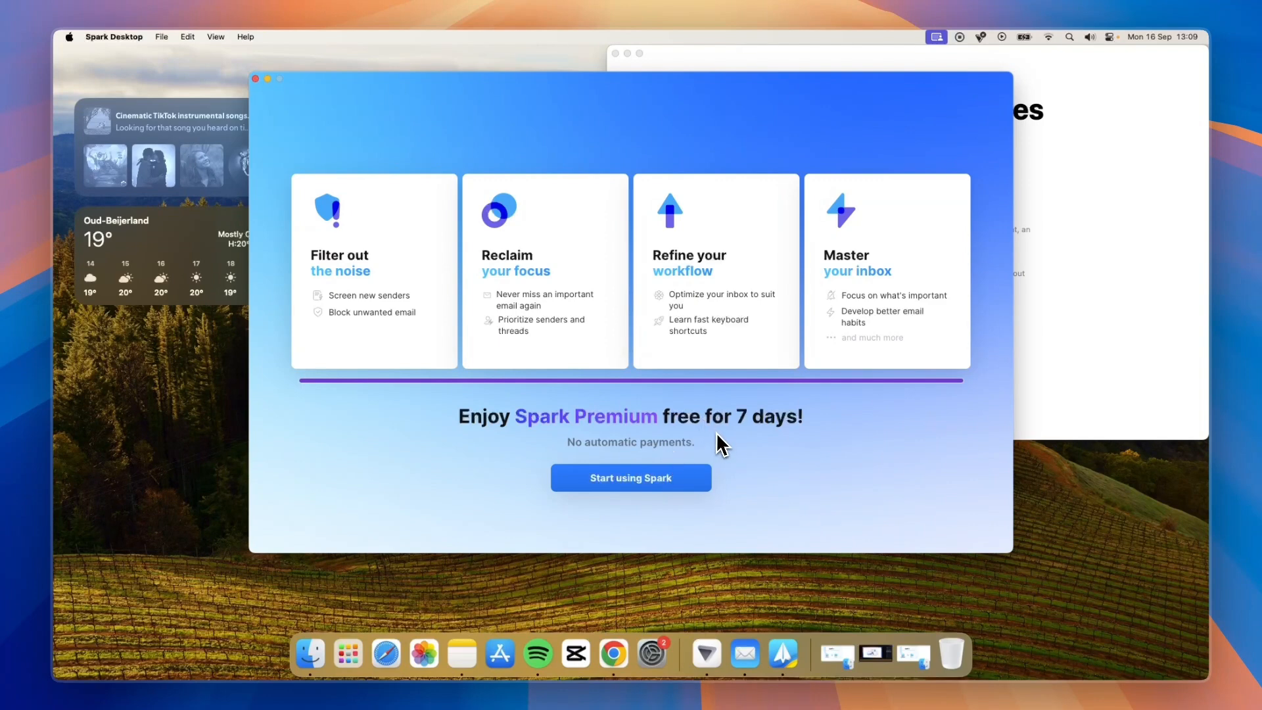
click(631, 478)
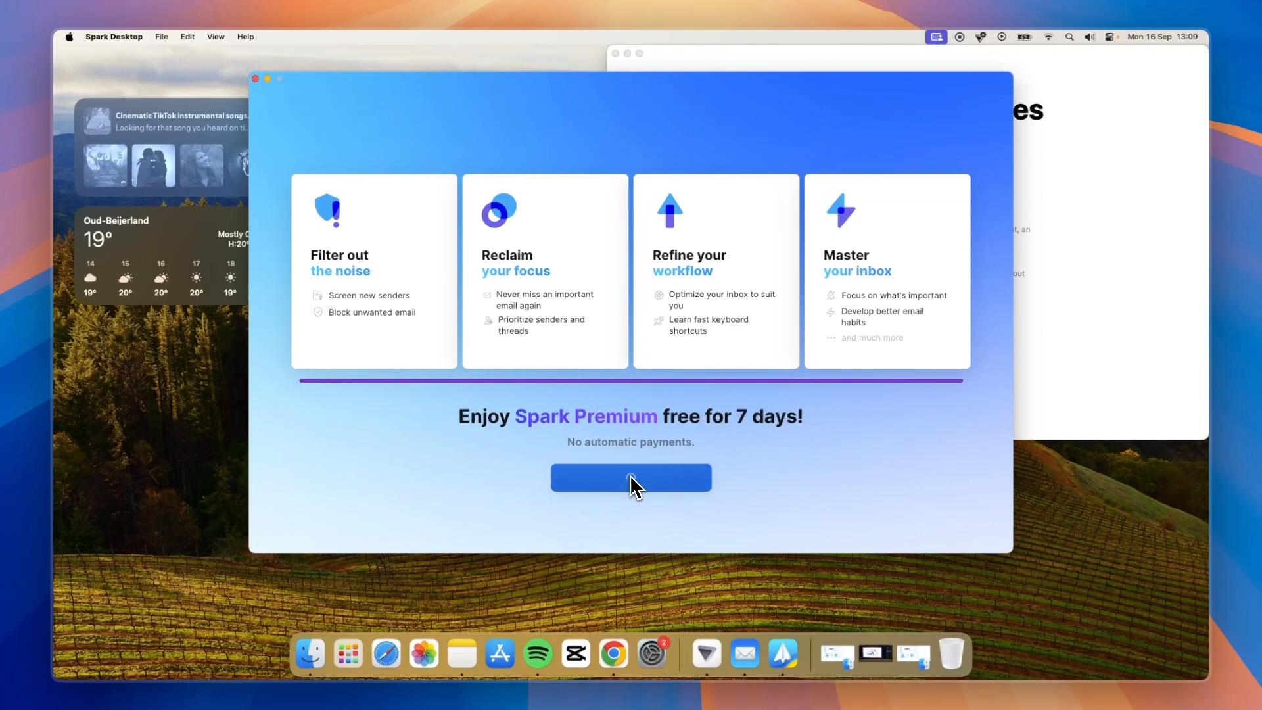
click(631, 477)
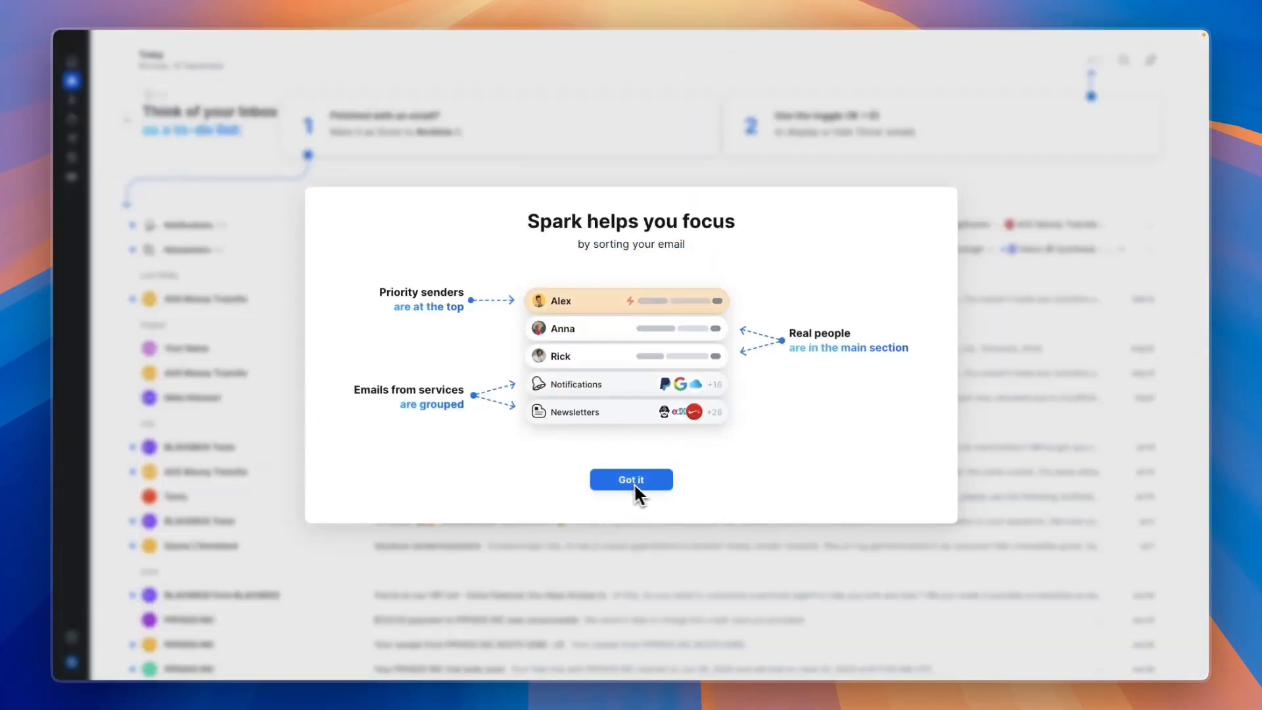
Step: Mark all Newsletters, Notifications and remaining inbox emails as done, emptying the inbox
click(631, 479)
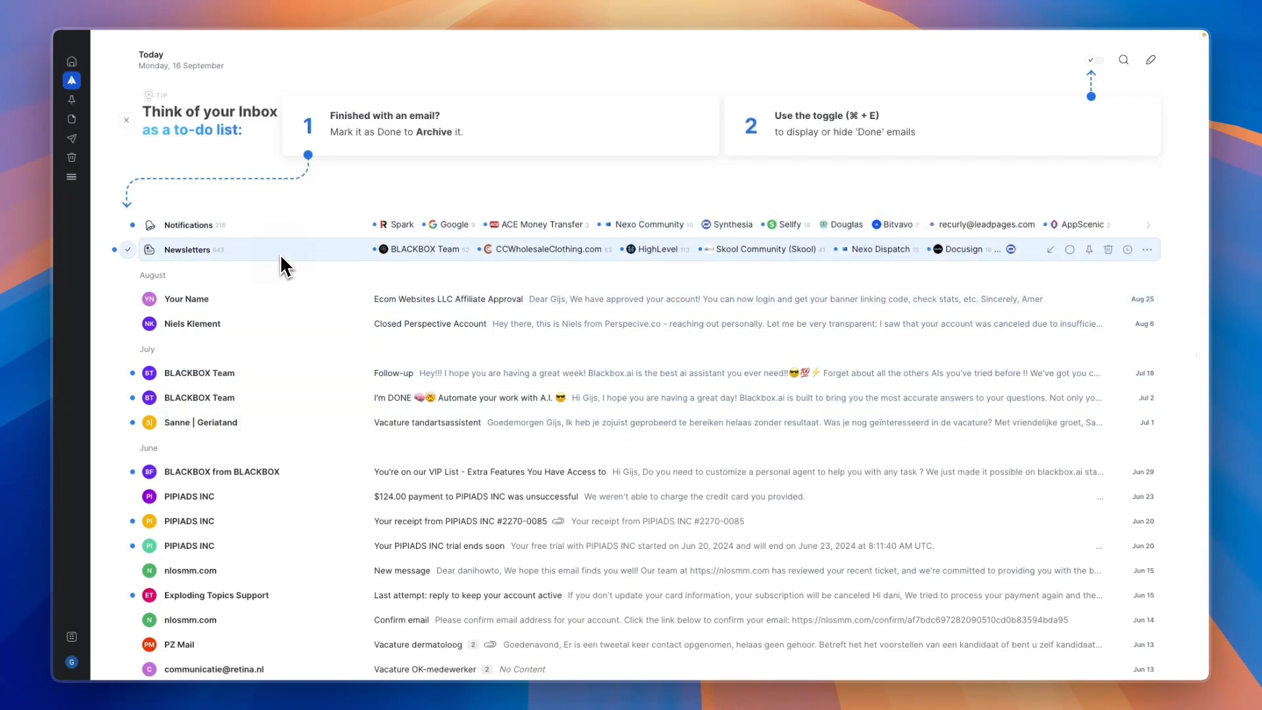
click(187, 250)
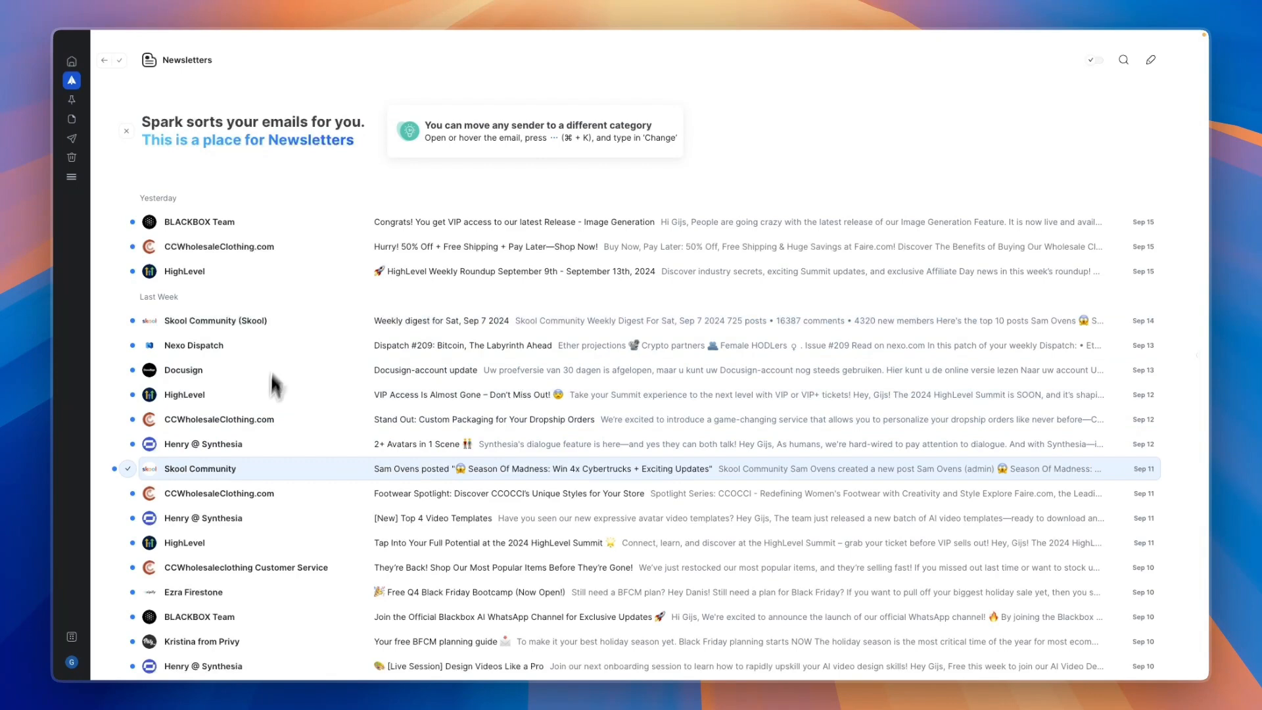
mouse_move(326, 368)
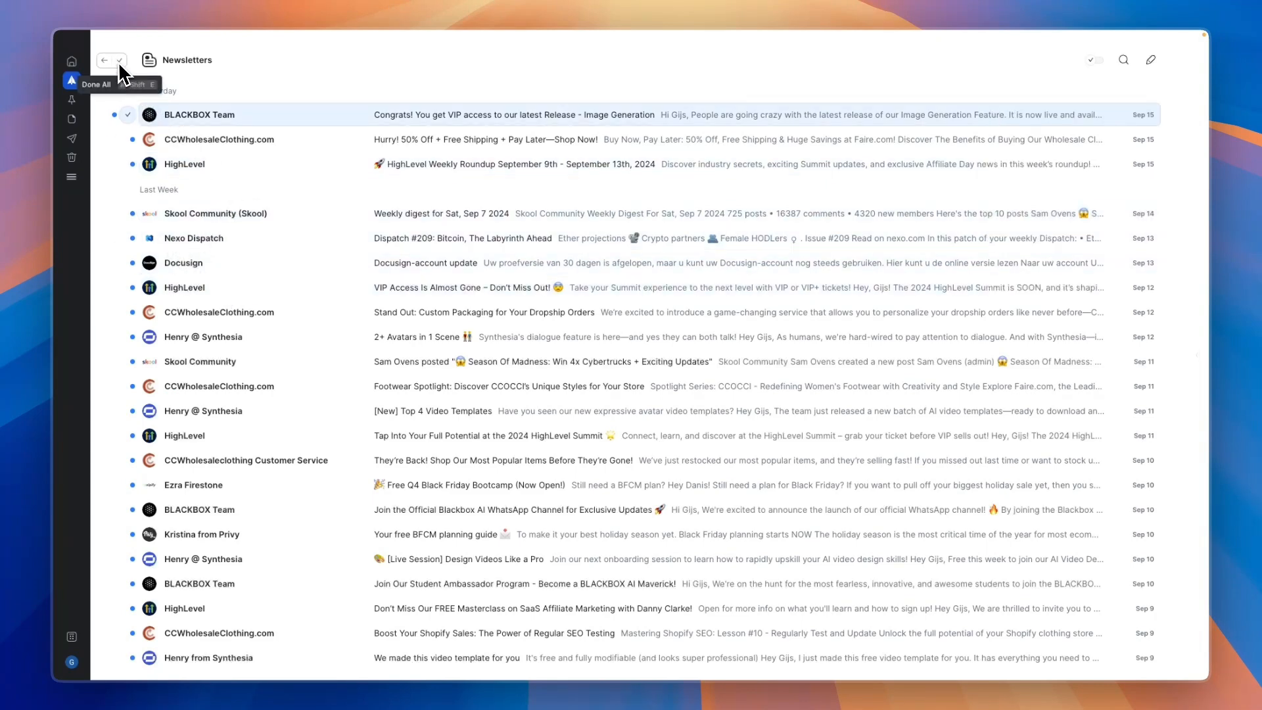
click(111, 60)
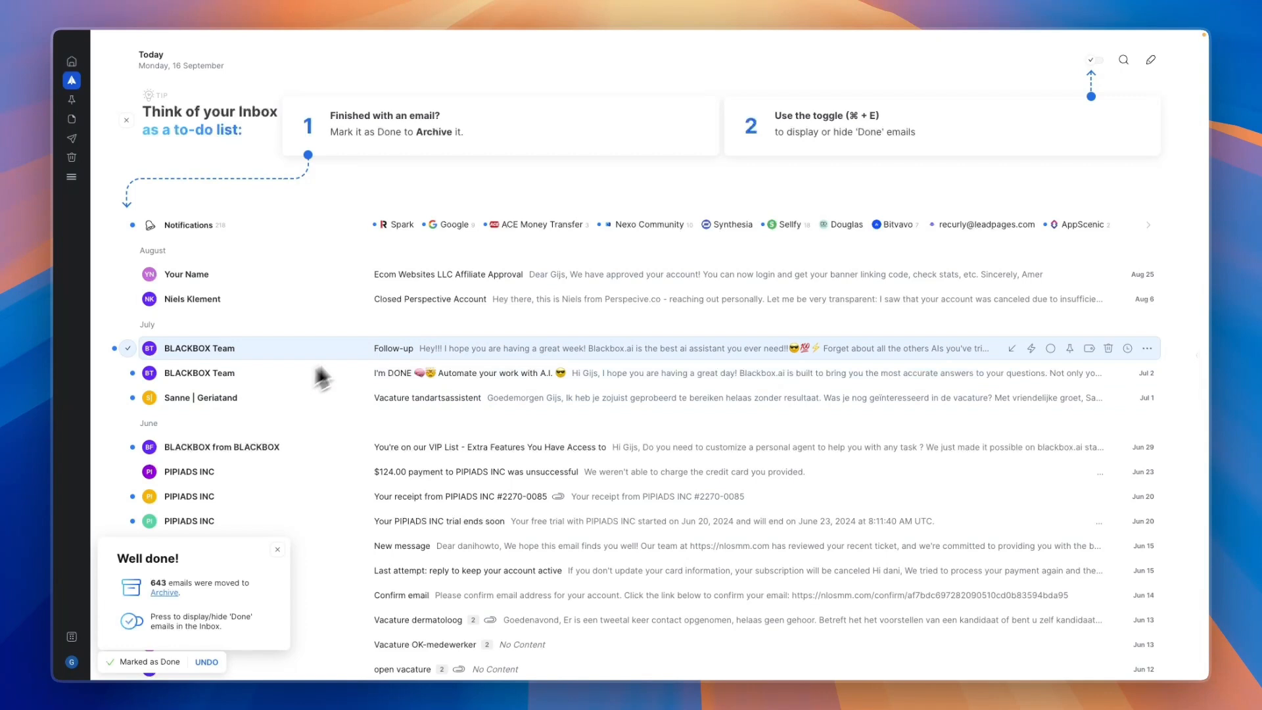
mouse_move(363, 348)
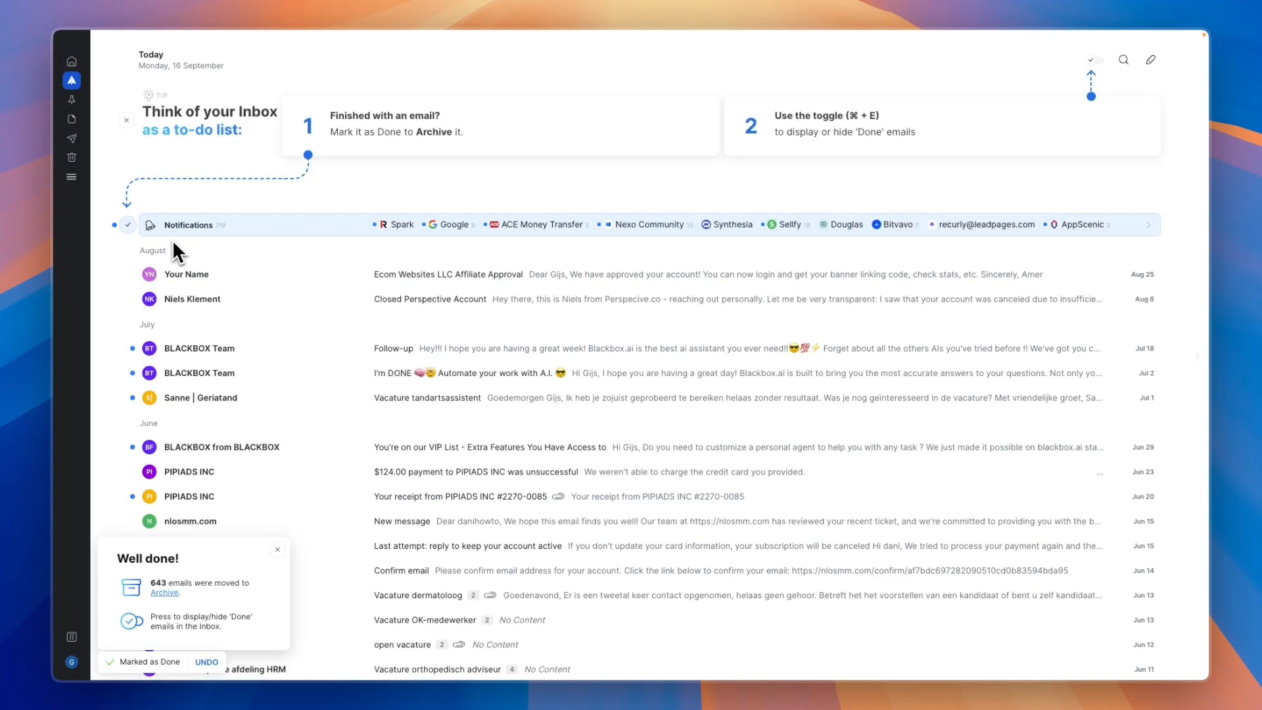
click(189, 225)
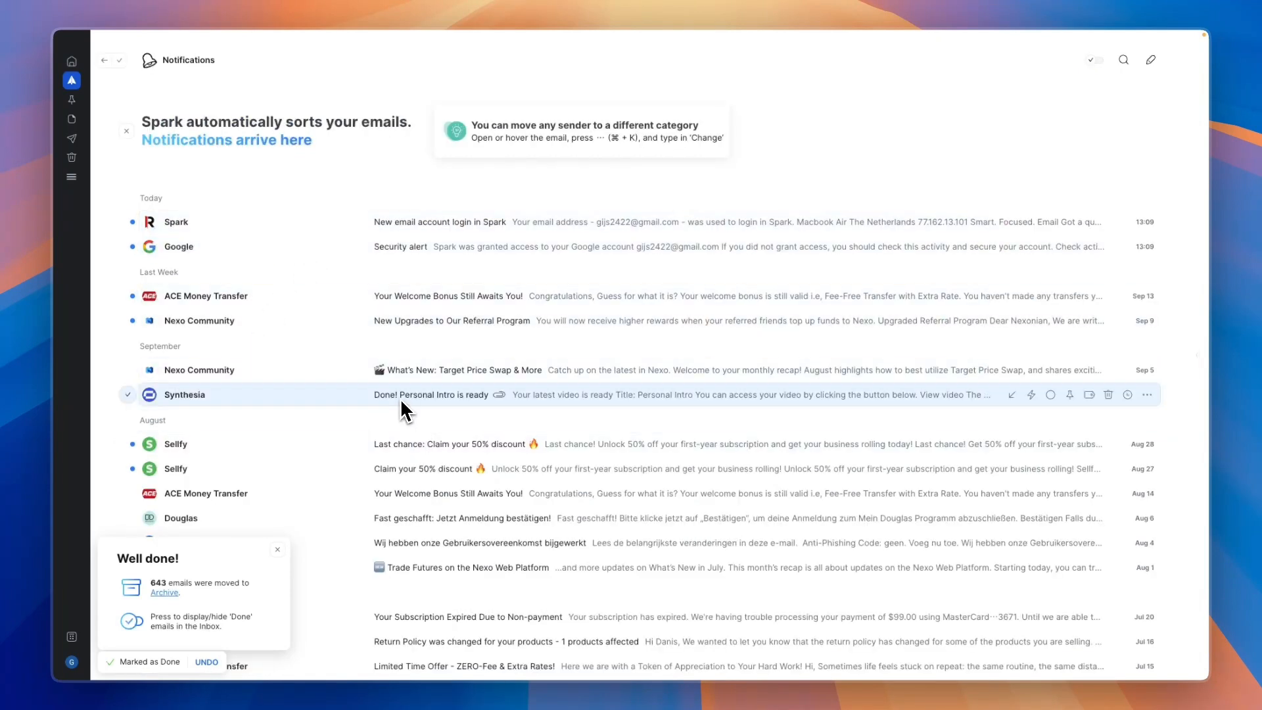
mouse_move(388, 416)
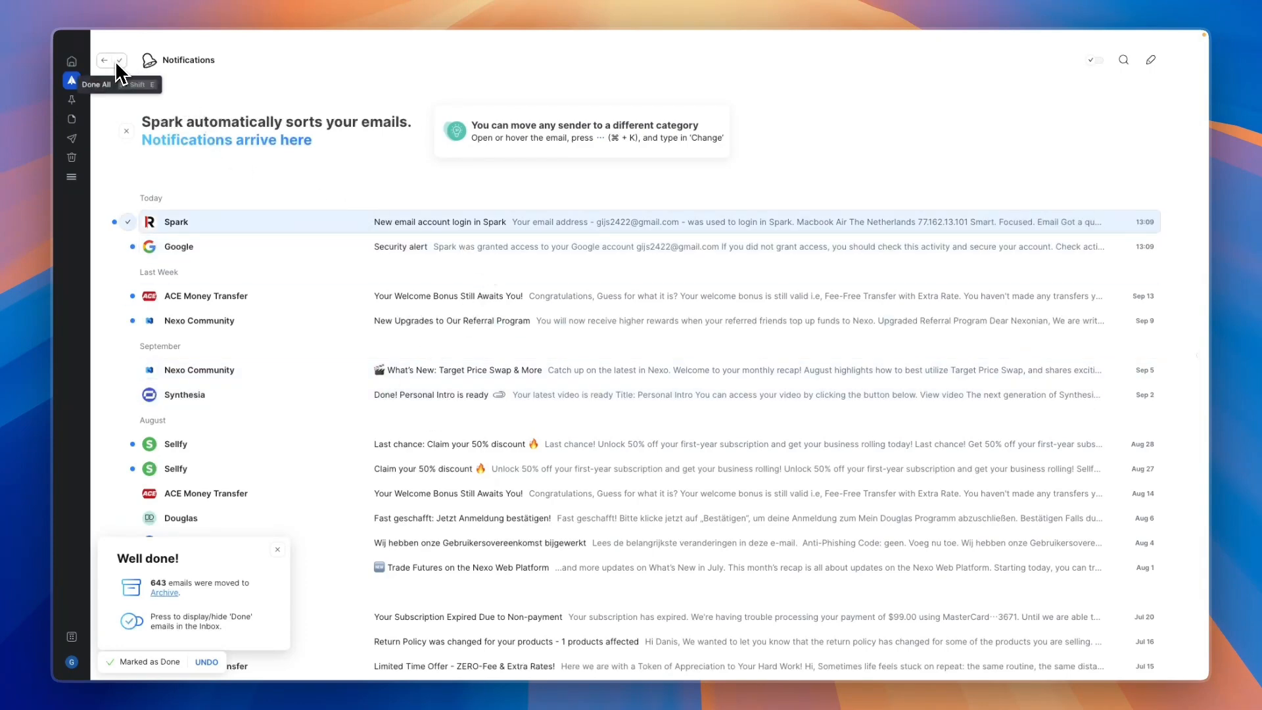
mouse_move(187, 209)
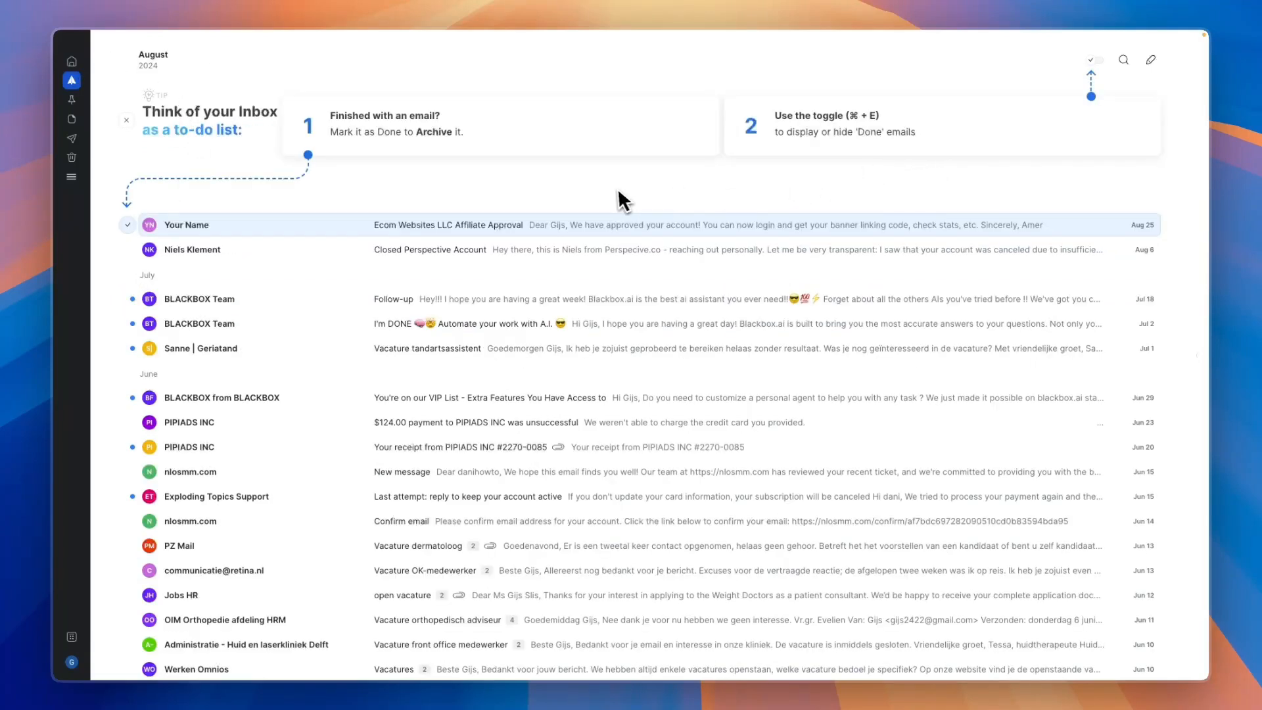
mouse_move(598, 210)
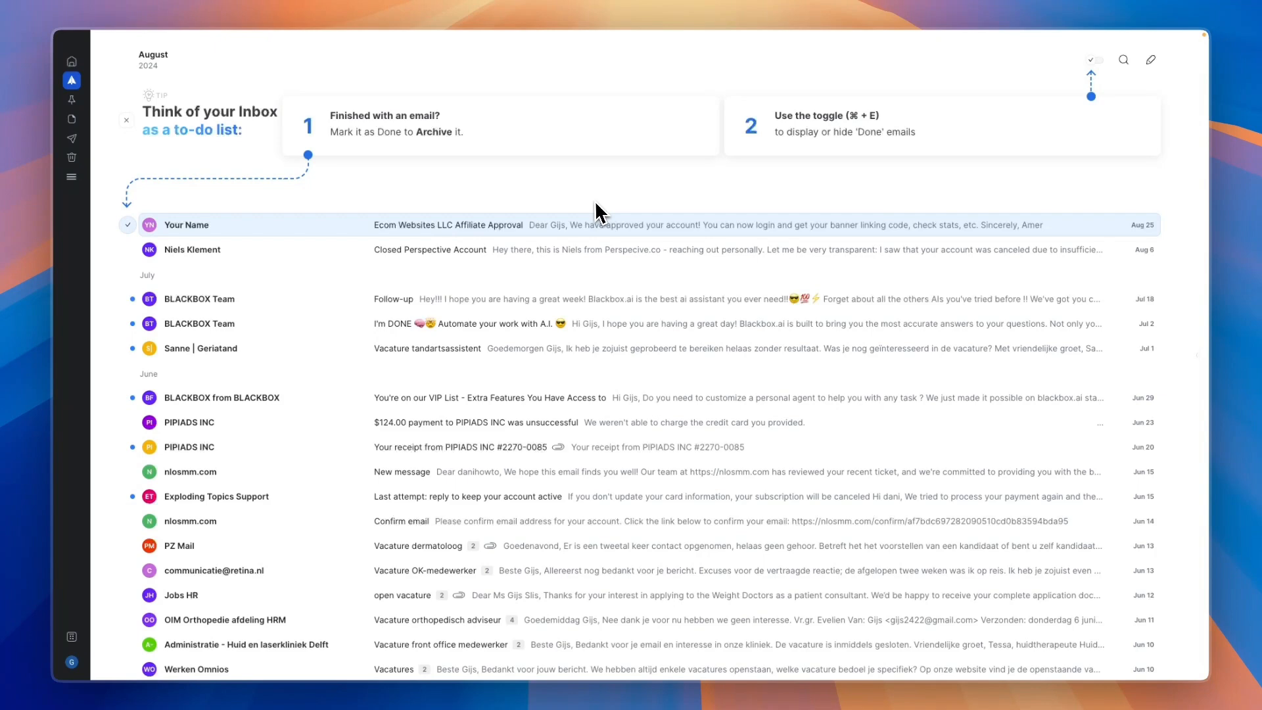
mouse_move(1040, 76)
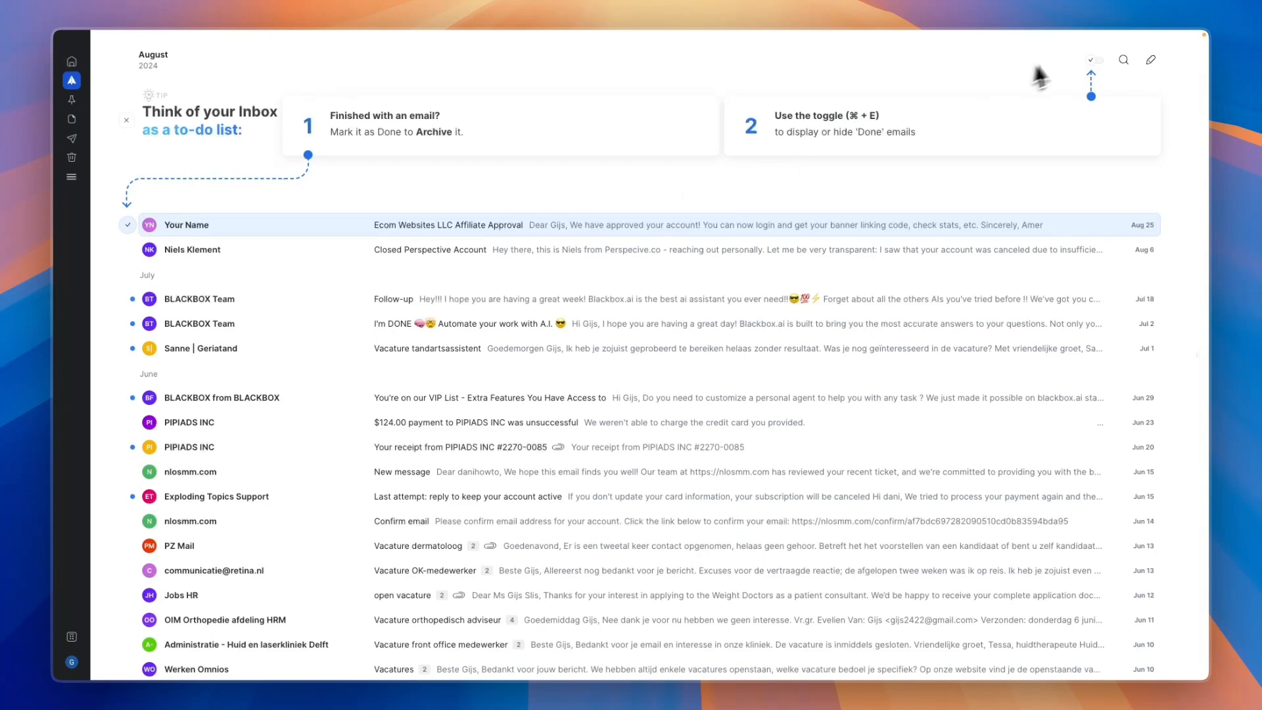
click(1093, 61)
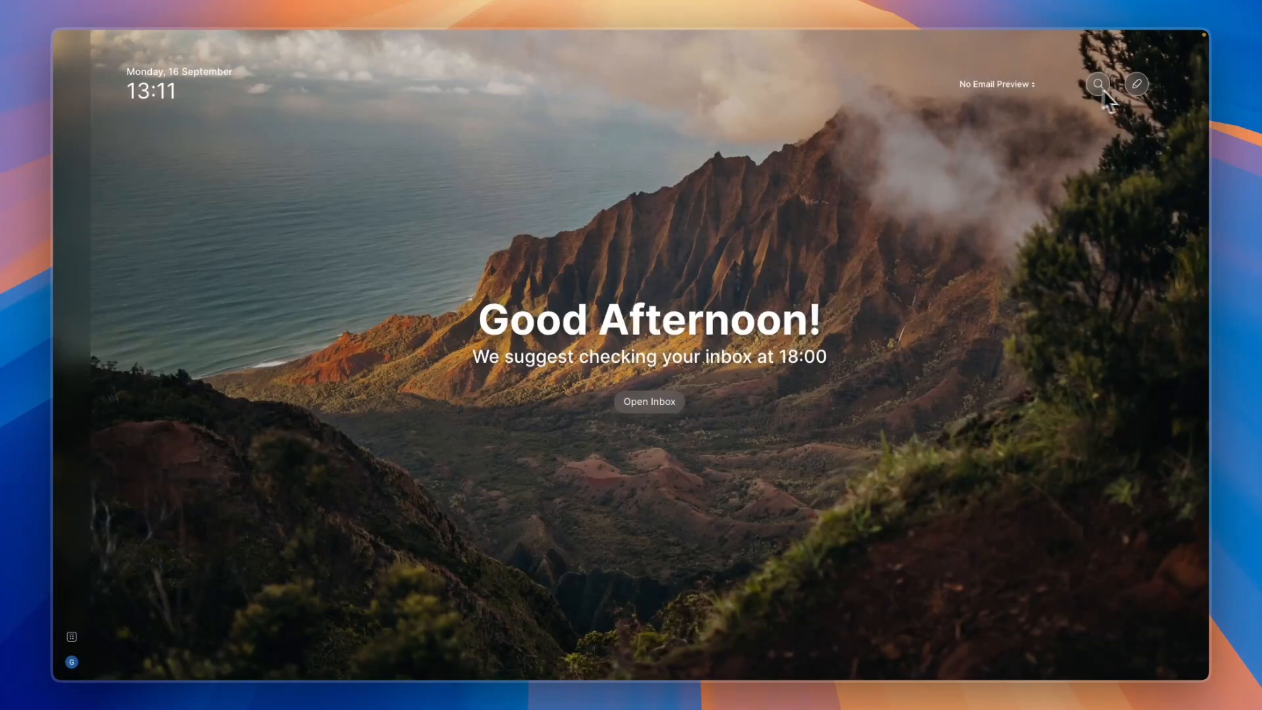
Step: Compose a new email and have Spark +AI draft a cover letter for a video editing job
click(1135, 83)
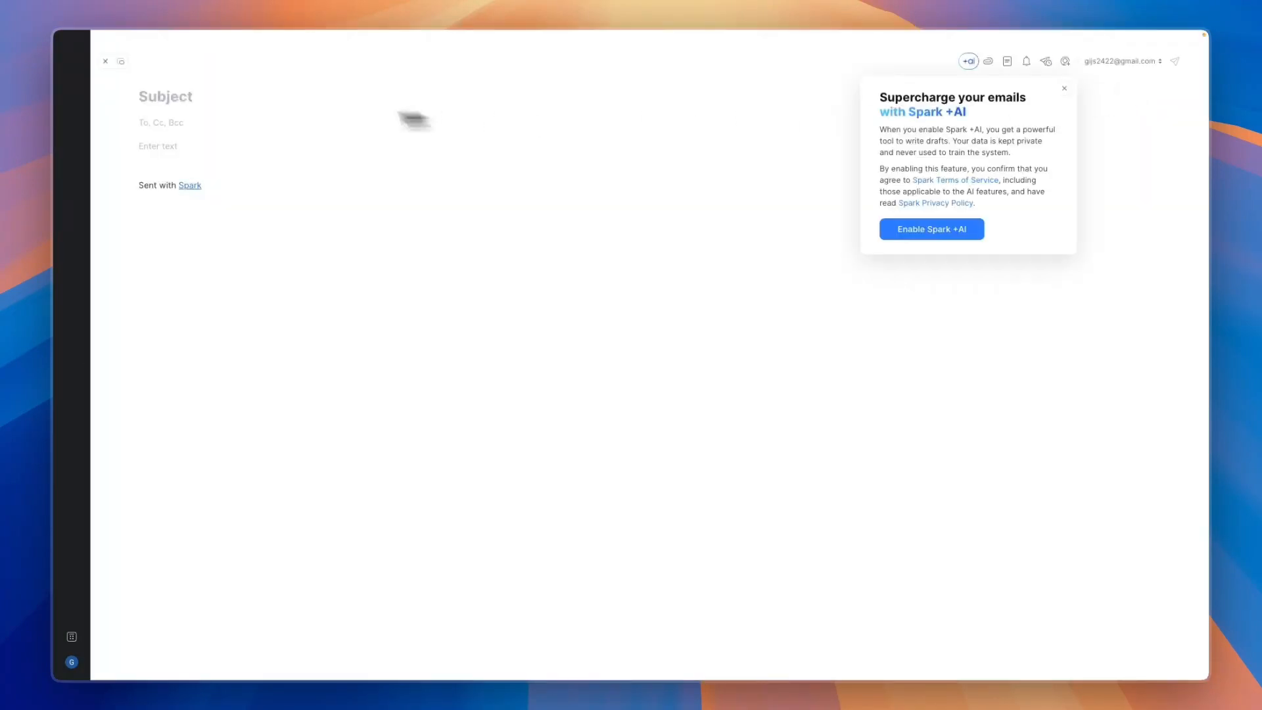
click(931, 229)
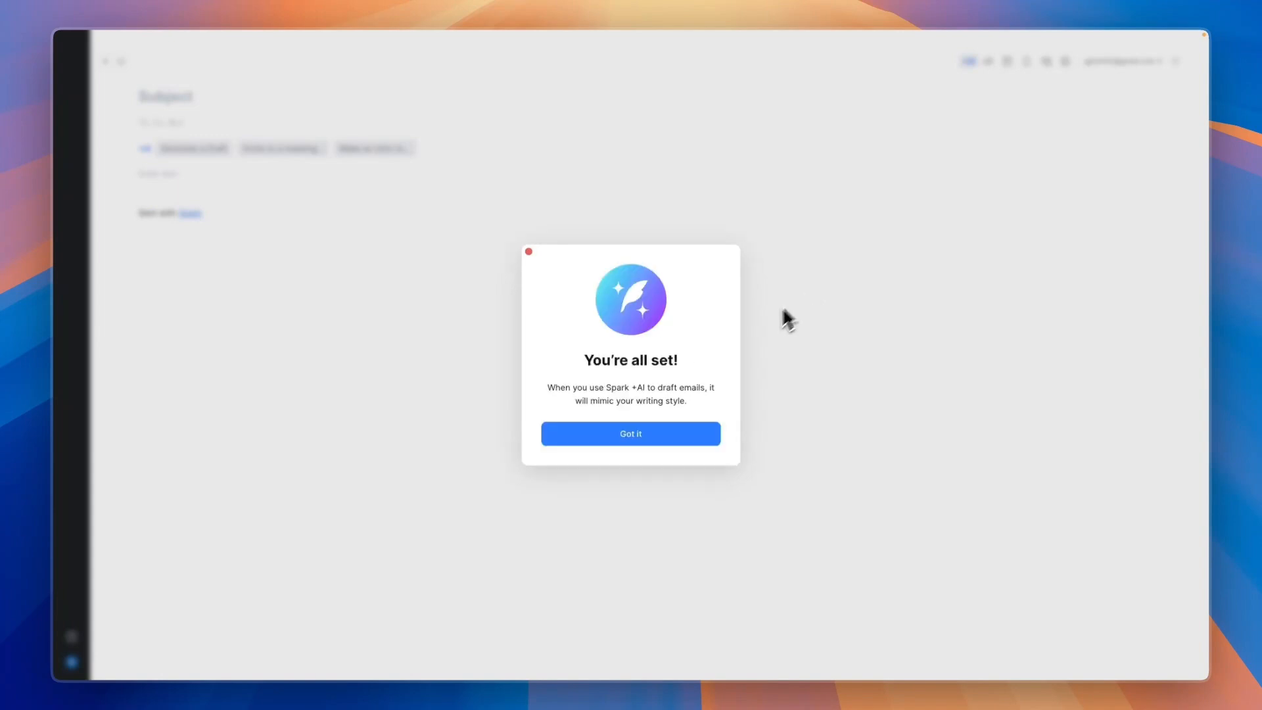
click(631, 434)
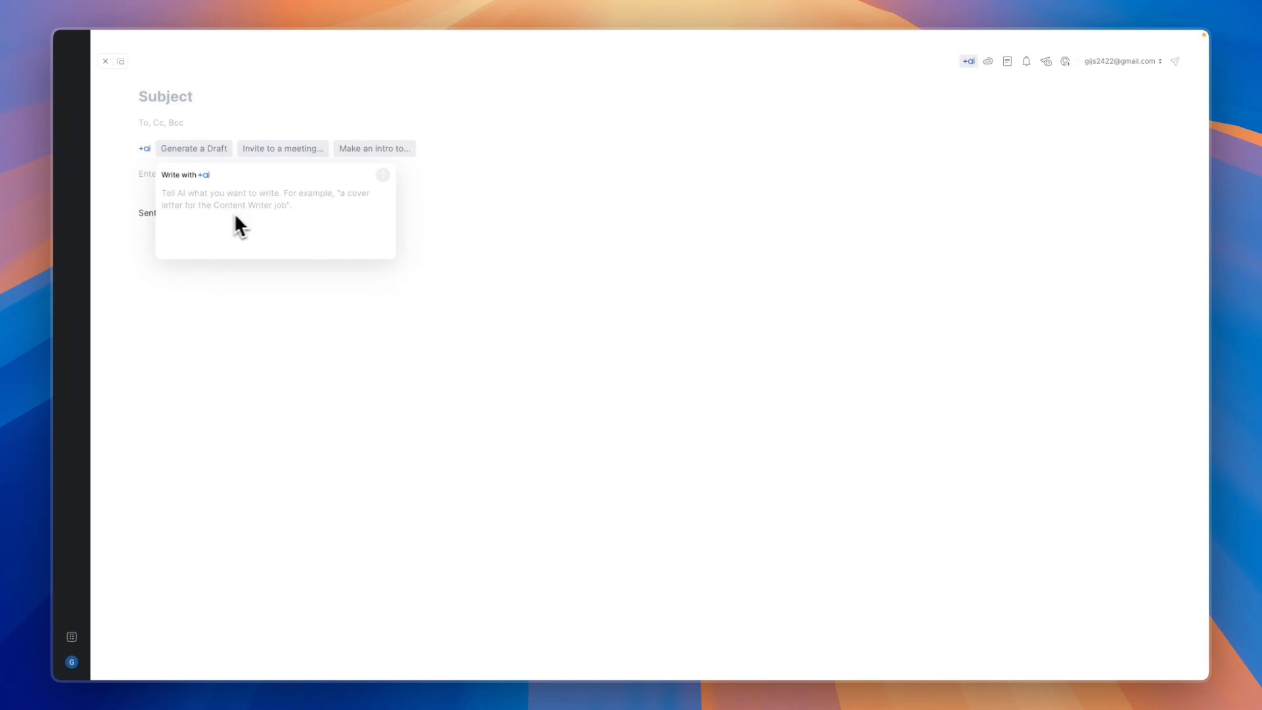
text(a cover letter for an open position for a video editing job)
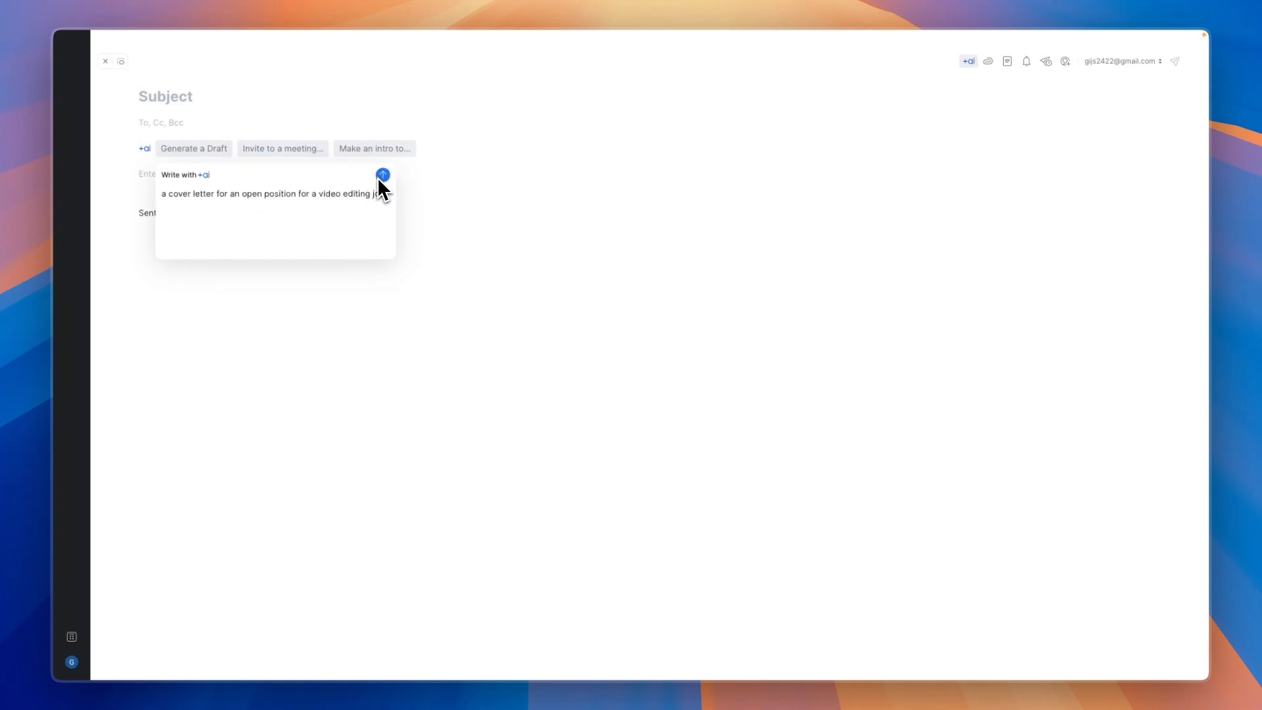
click(381, 173)
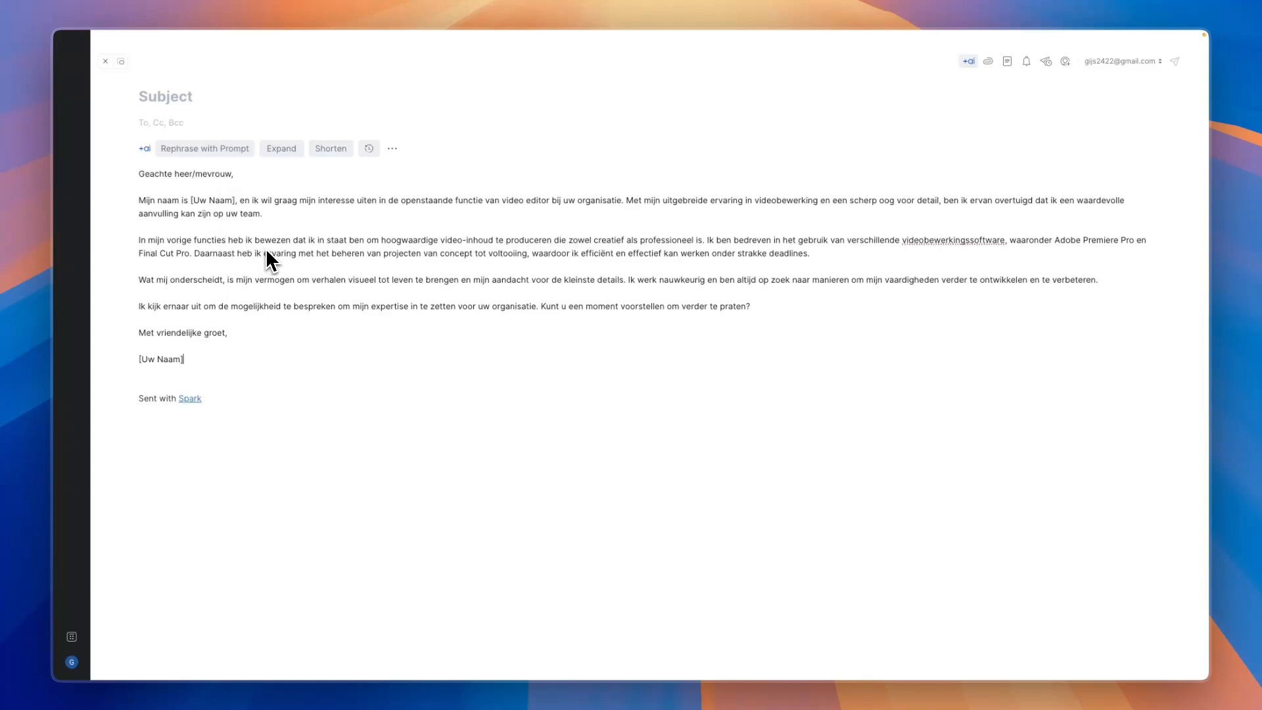
mouse_move(337, 308)
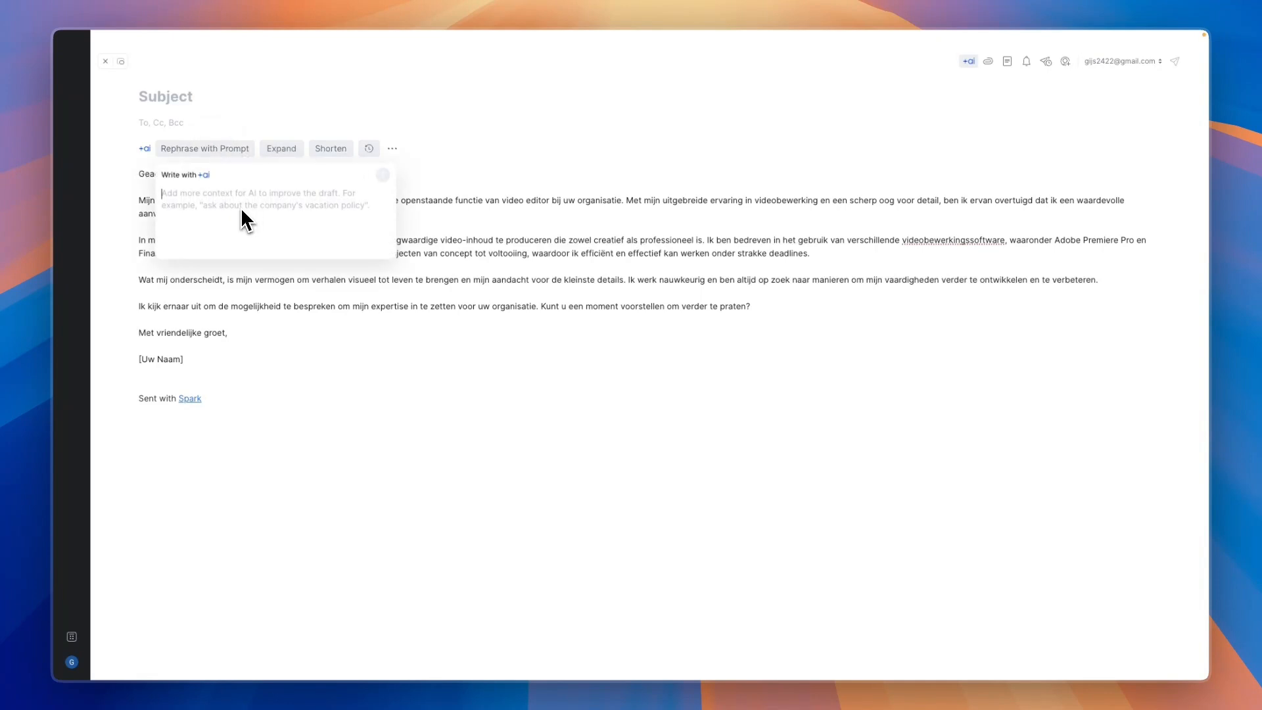
Step: Regenerate the draft in English, remove the Sent with Spark tagline and check the follow-up reminder
text(make i t)
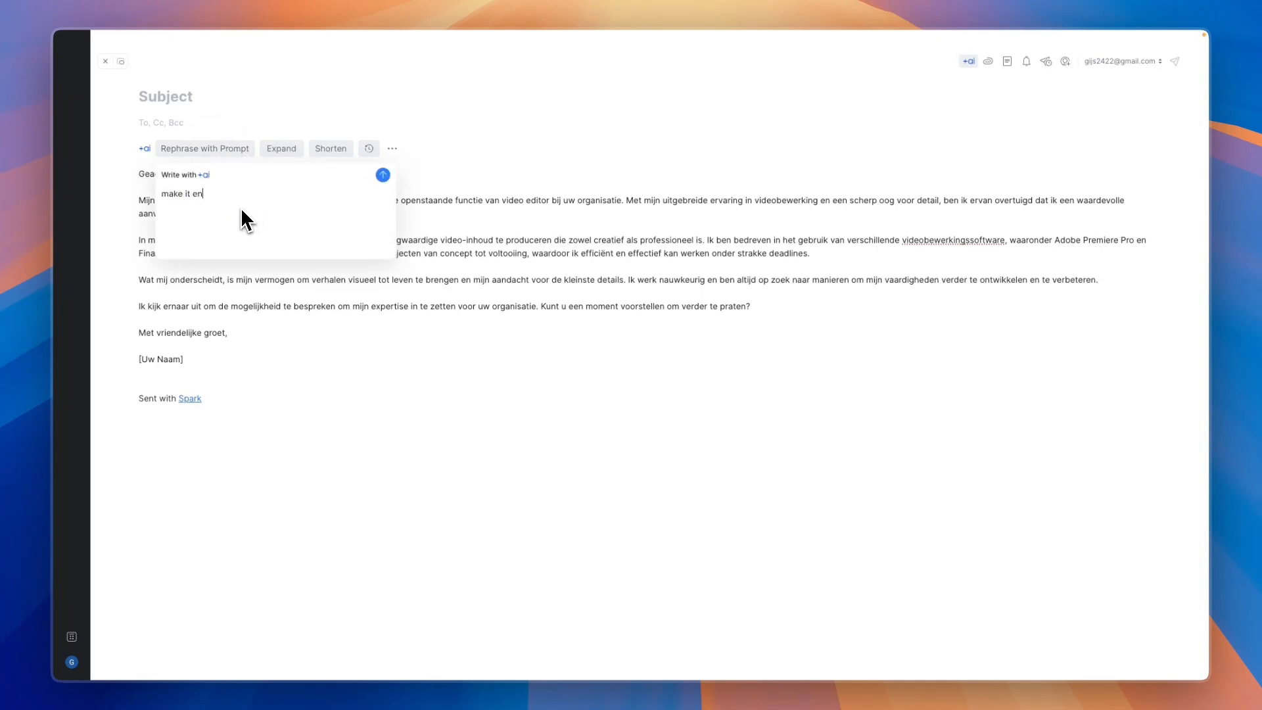
click(384, 174)
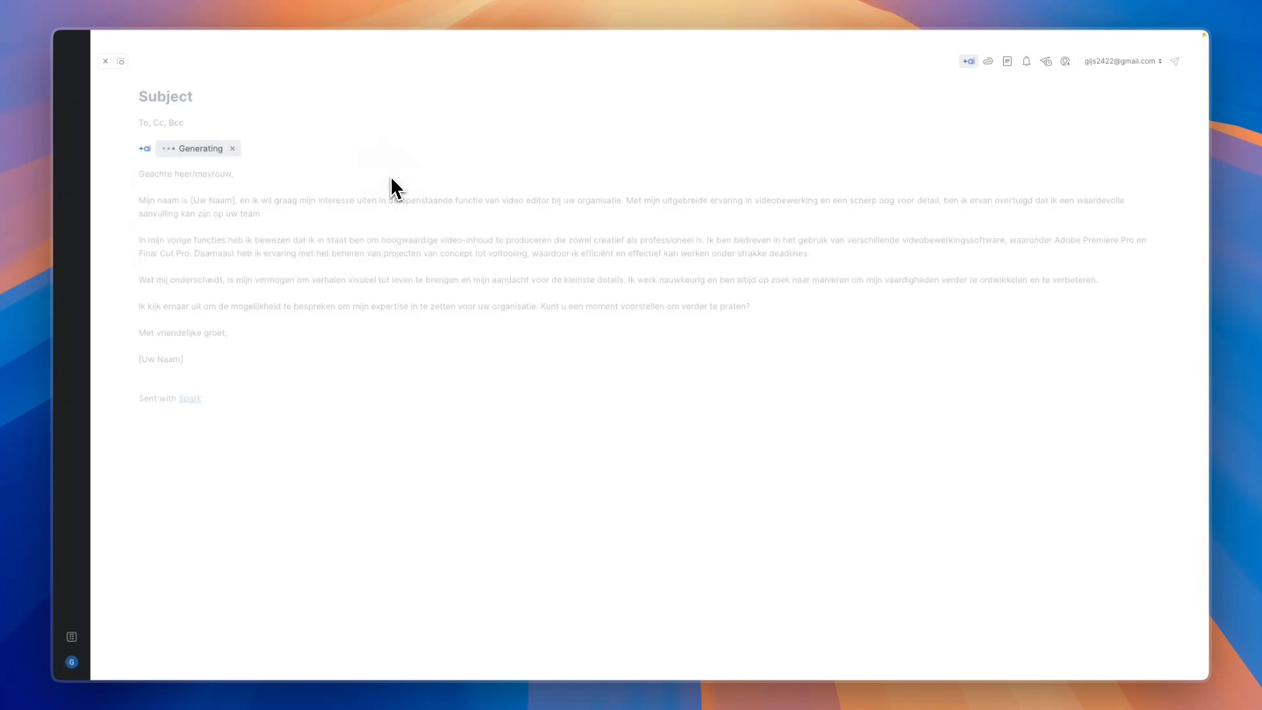
mouse_move(389, 293)
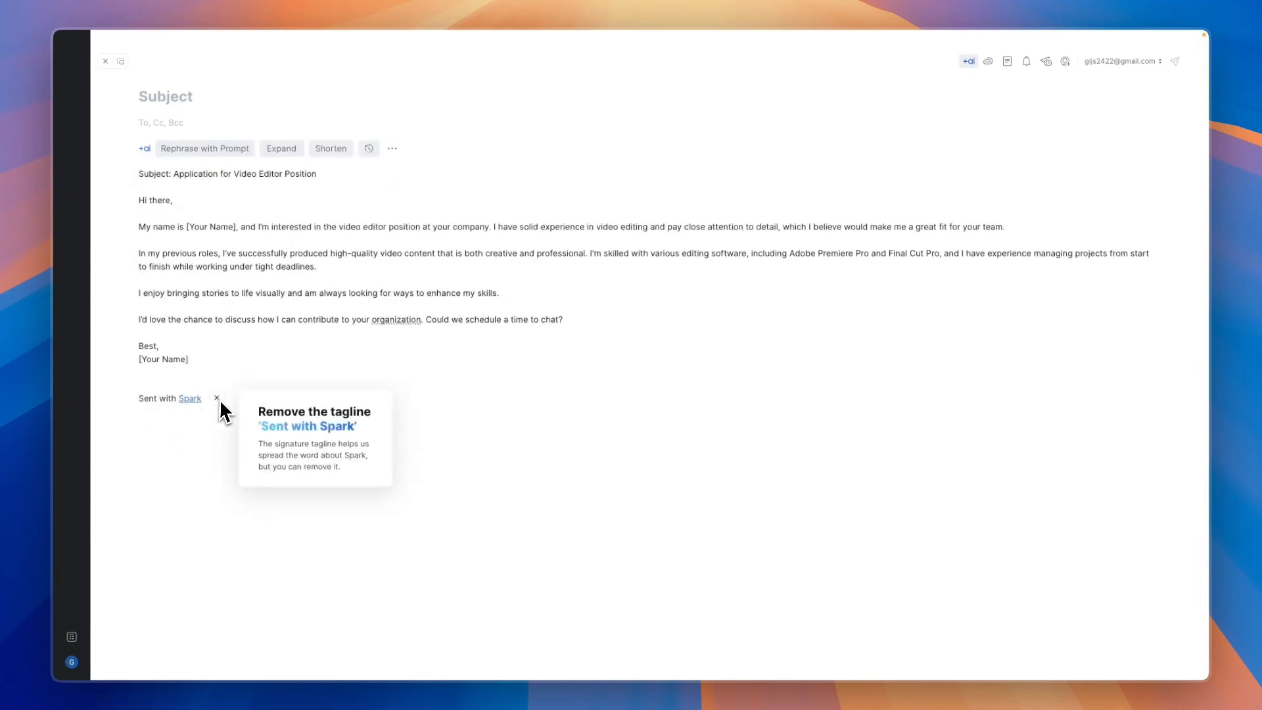
click(215, 397)
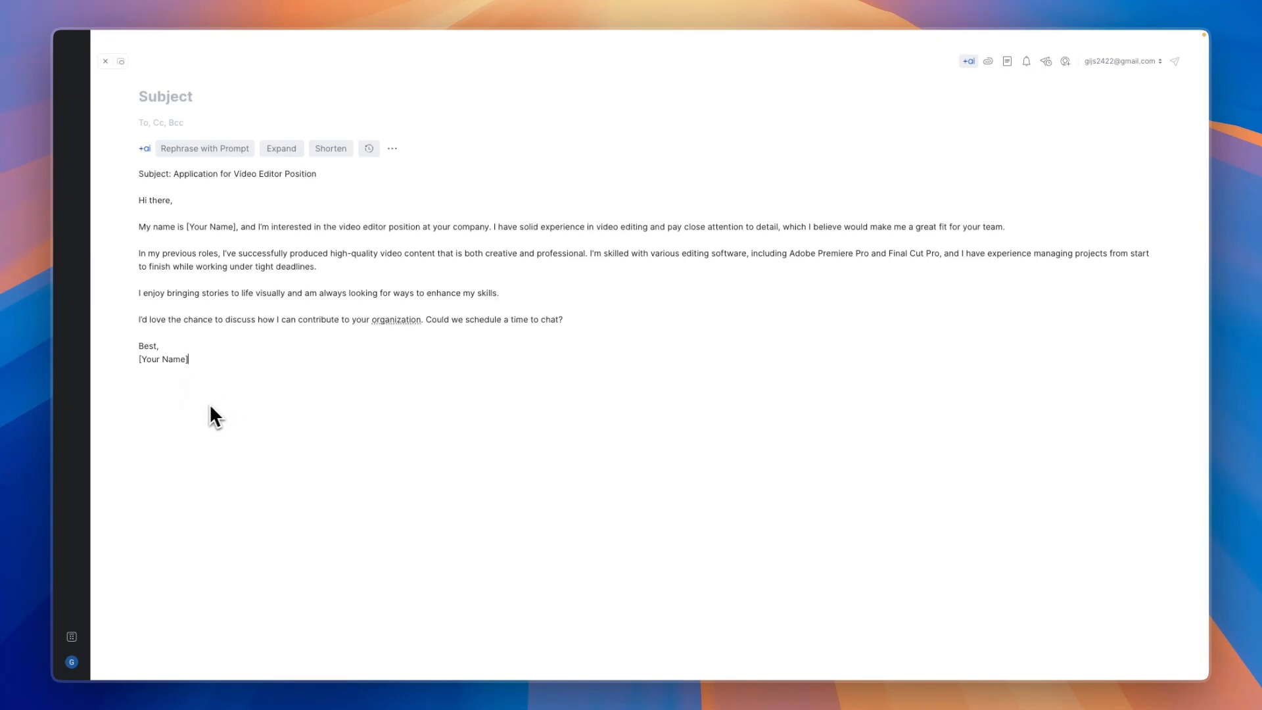
mouse_move(210, 145)
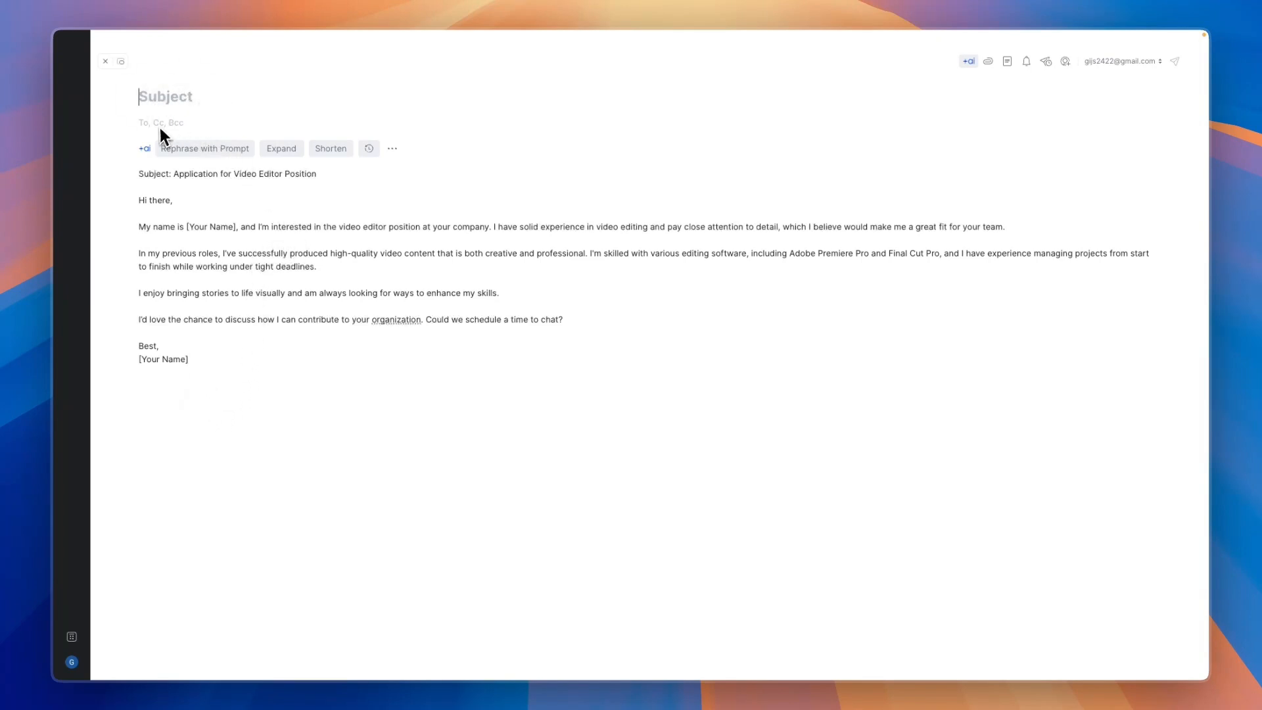
click(162, 123)
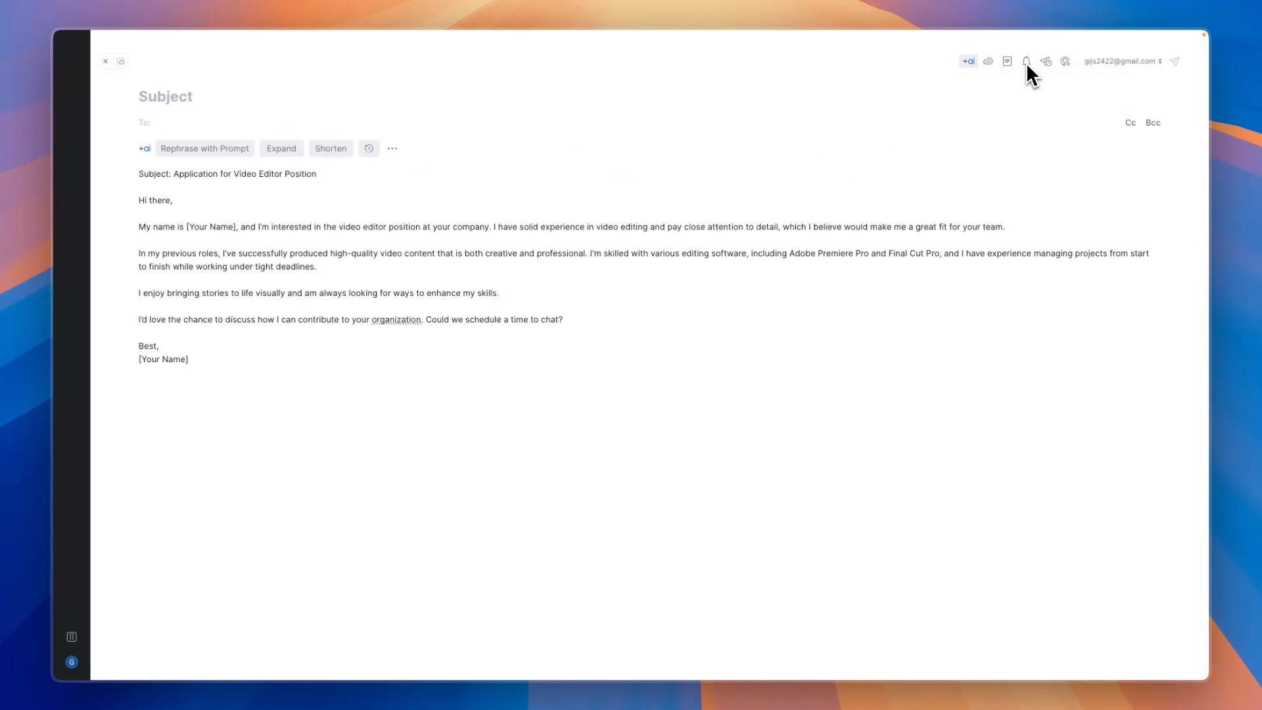
click(1025, 60)
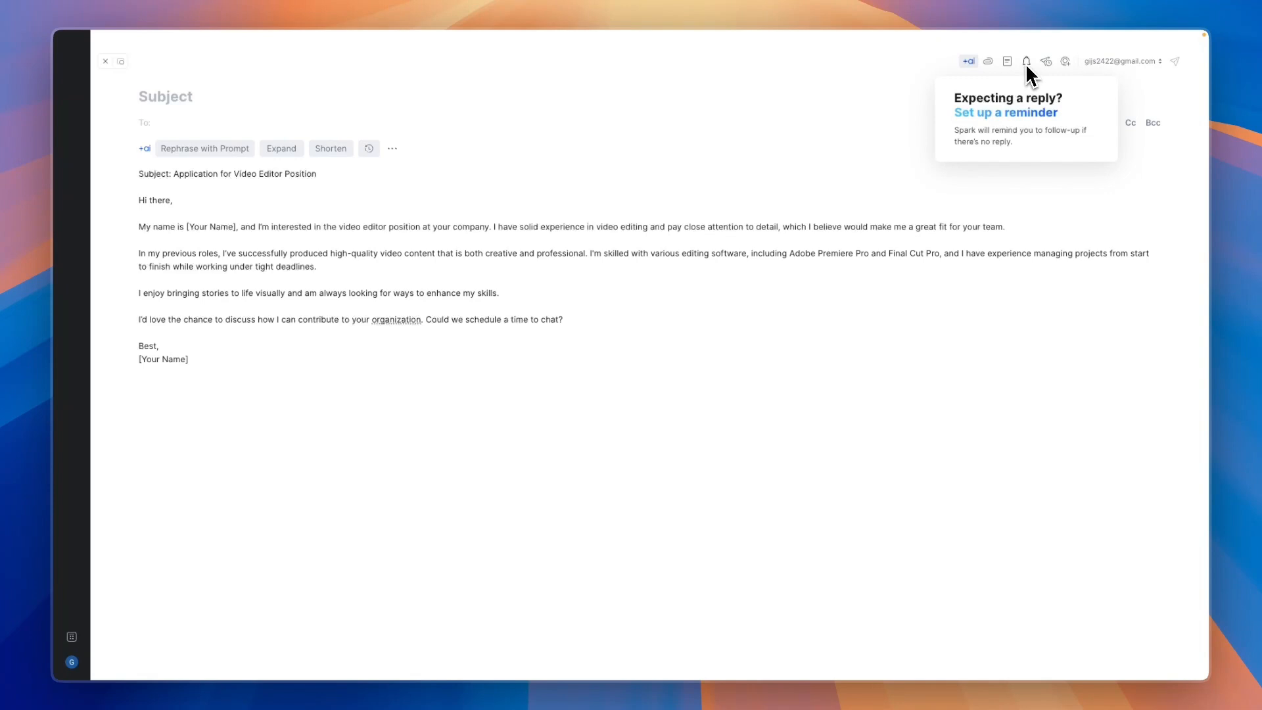
mouse_move(1046, 63)
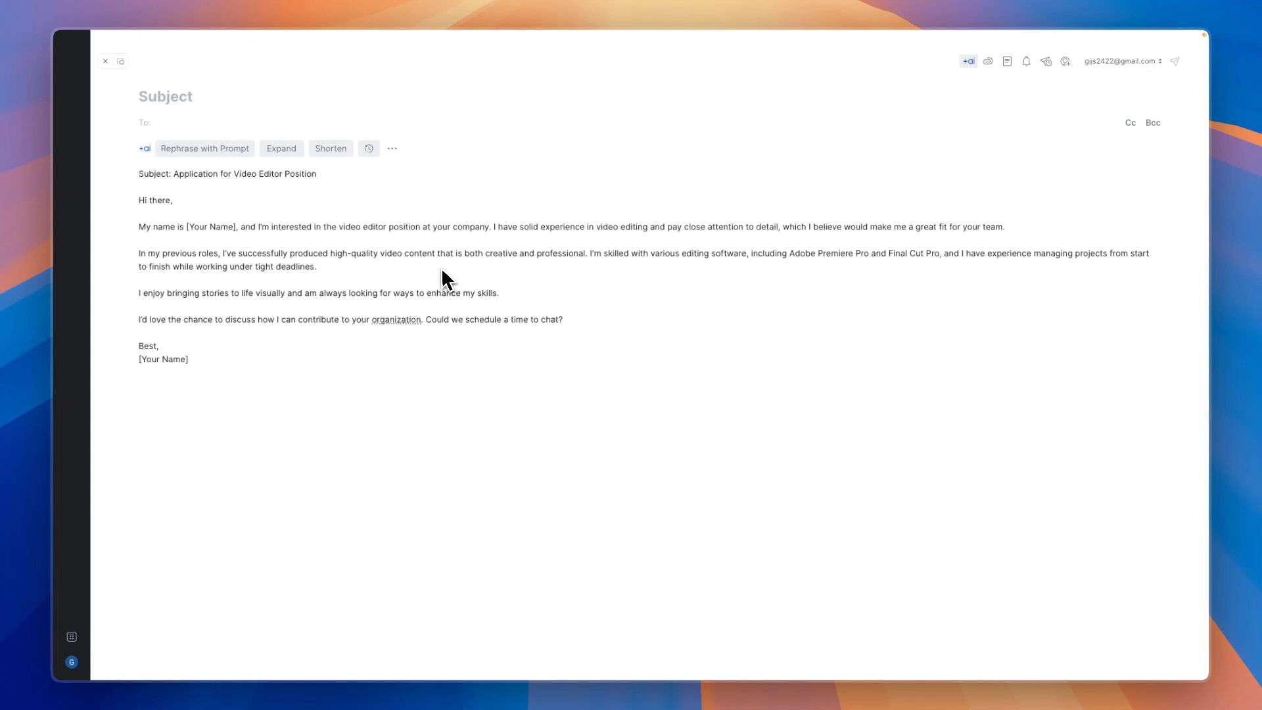
click(105, 61)
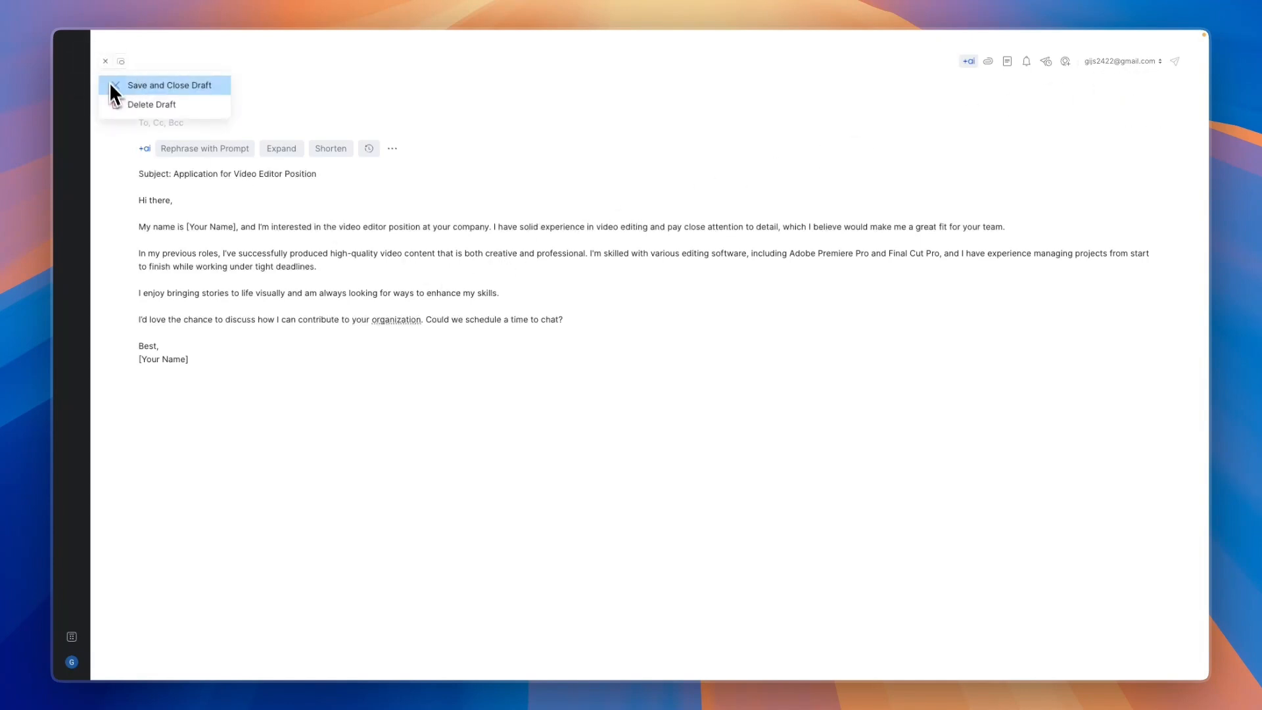
click(172, 84)
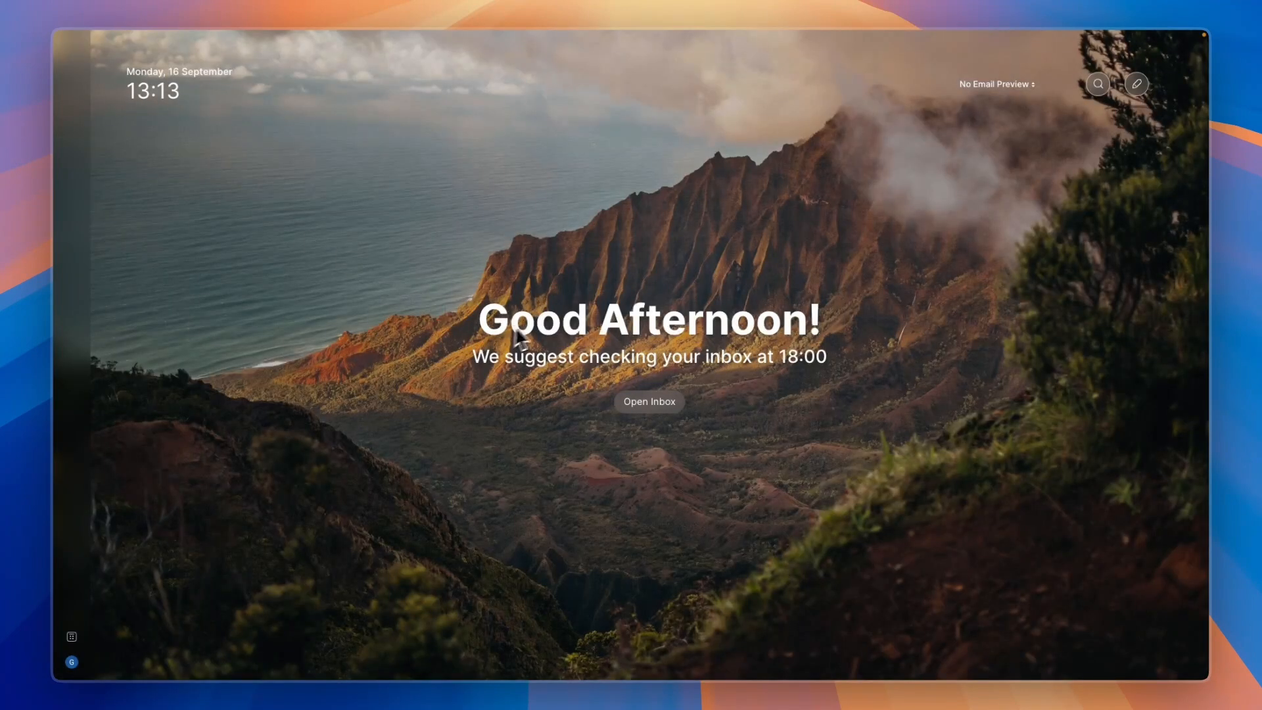
mouse_move(502, 370)
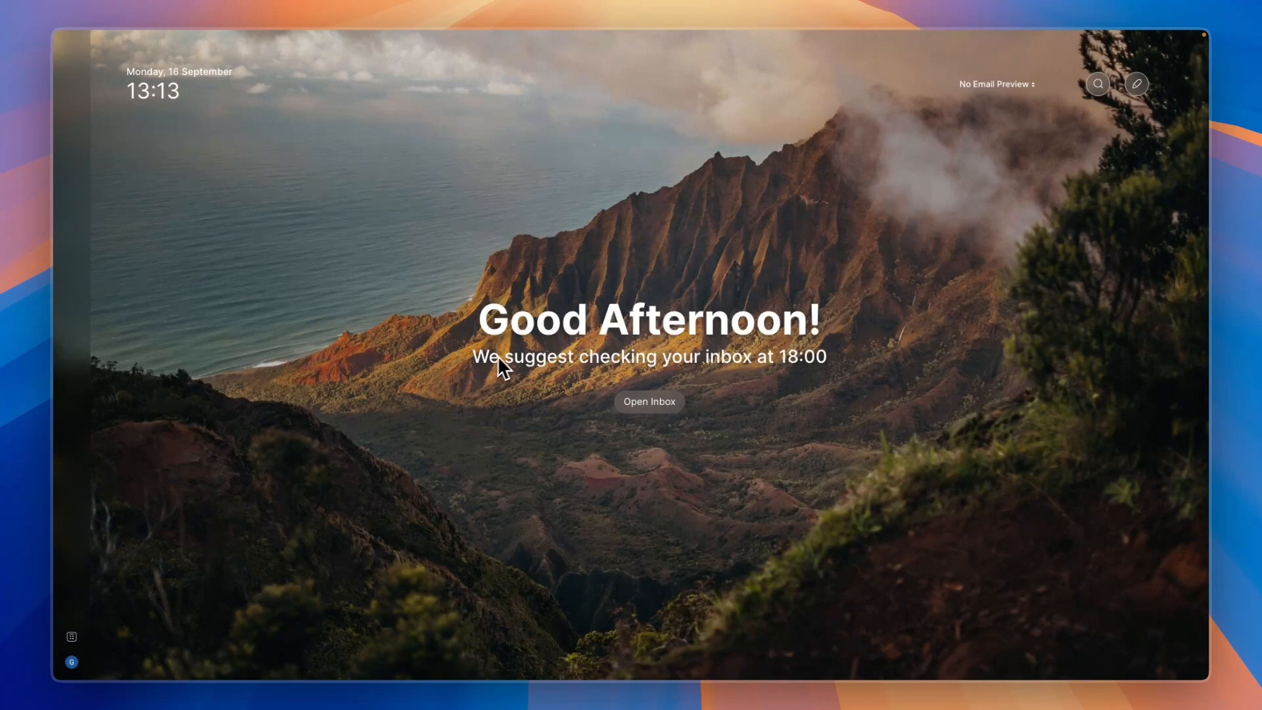
mouse_move(772, 381)
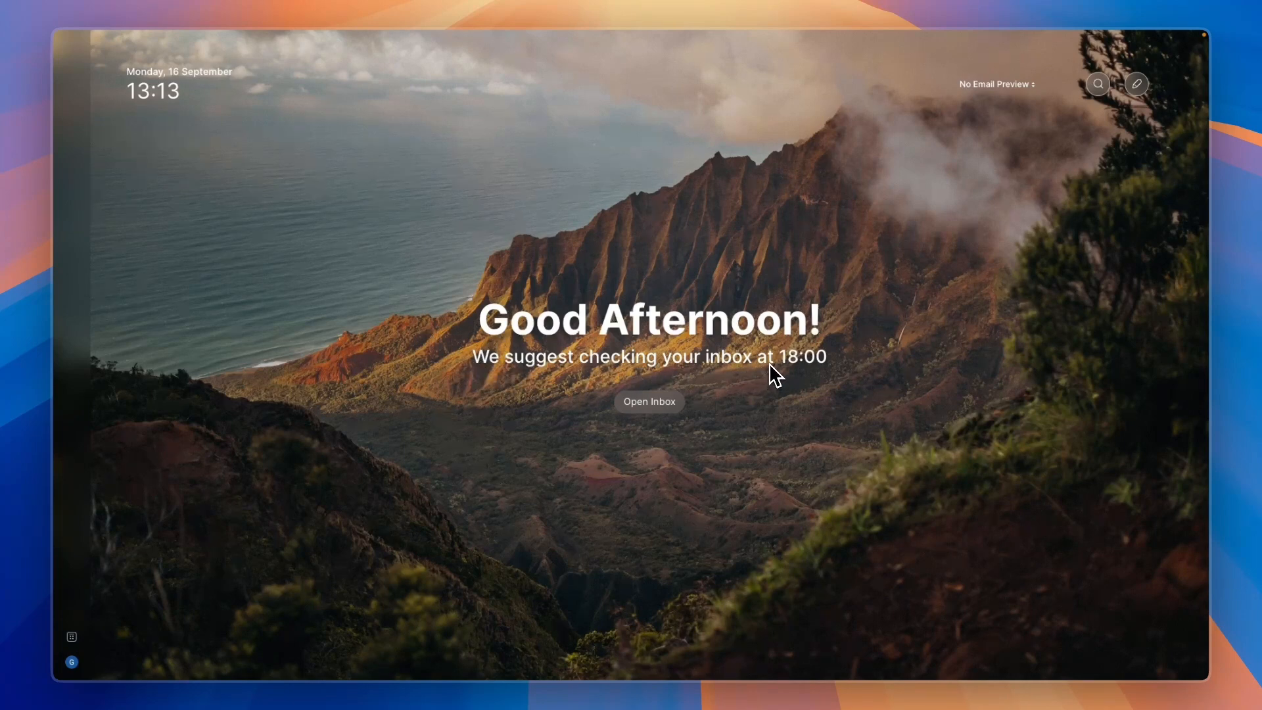
mouse_move(793, 388)
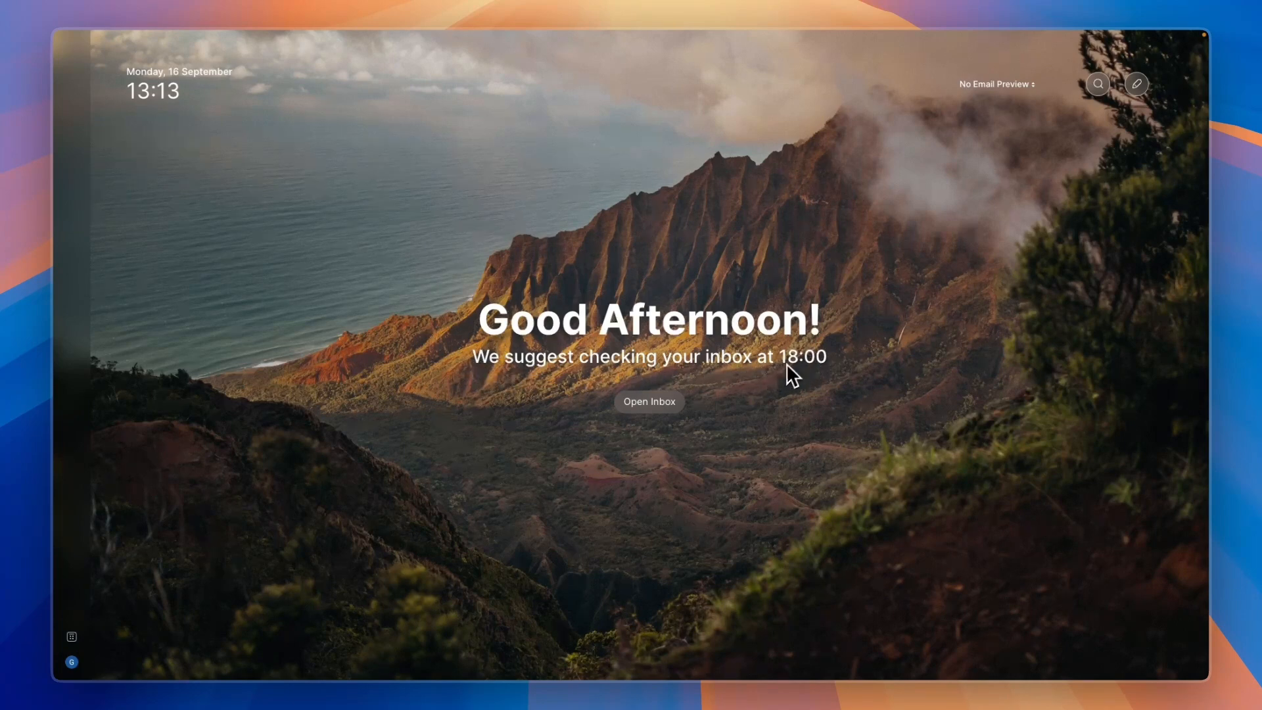
mouse_move(800, 395)
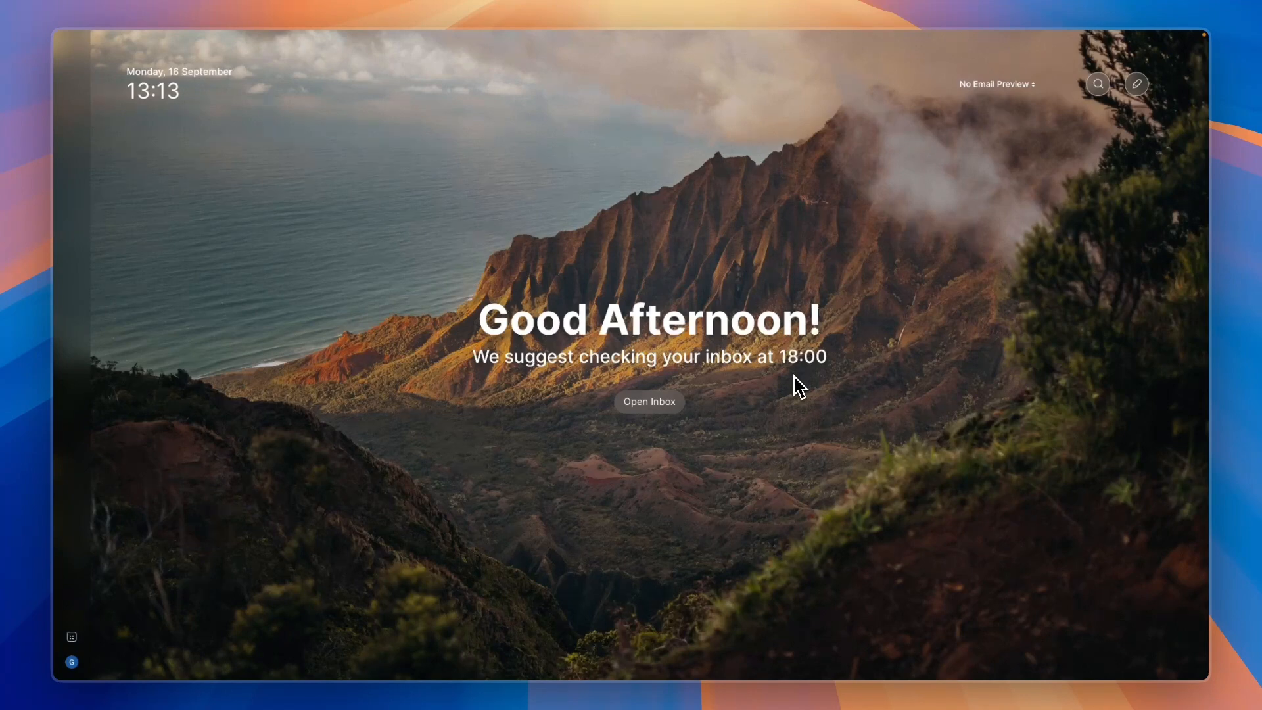
mouse_move(783, 392)
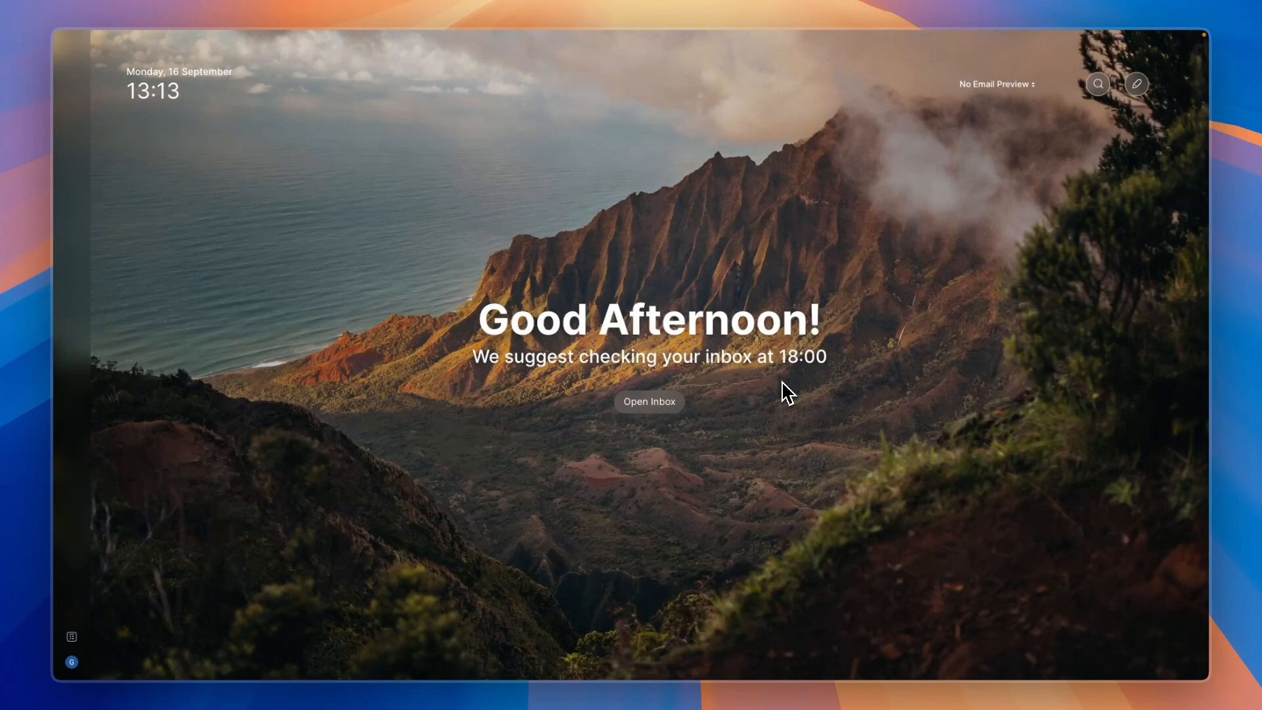
mouse_move(1081, 127)
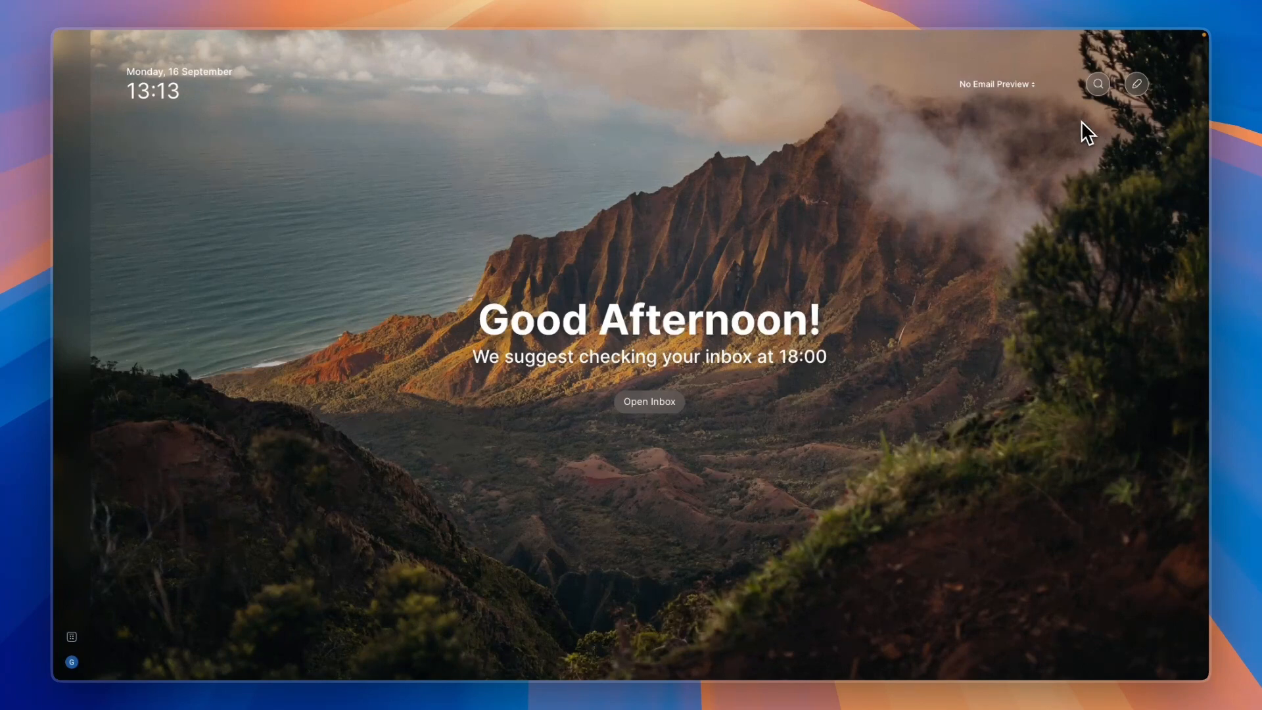
mouse_move(1098, 84)
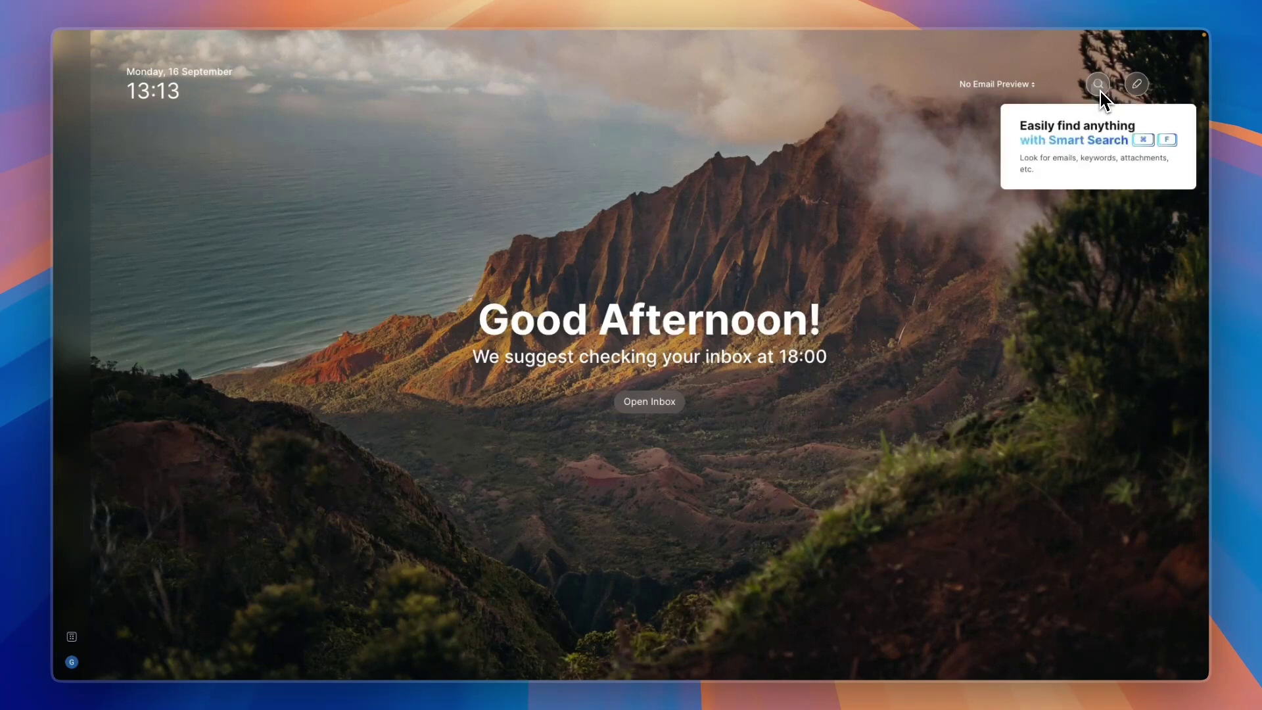
Step: Search all emails for 'hi' and look through the results
click(1097, 85)
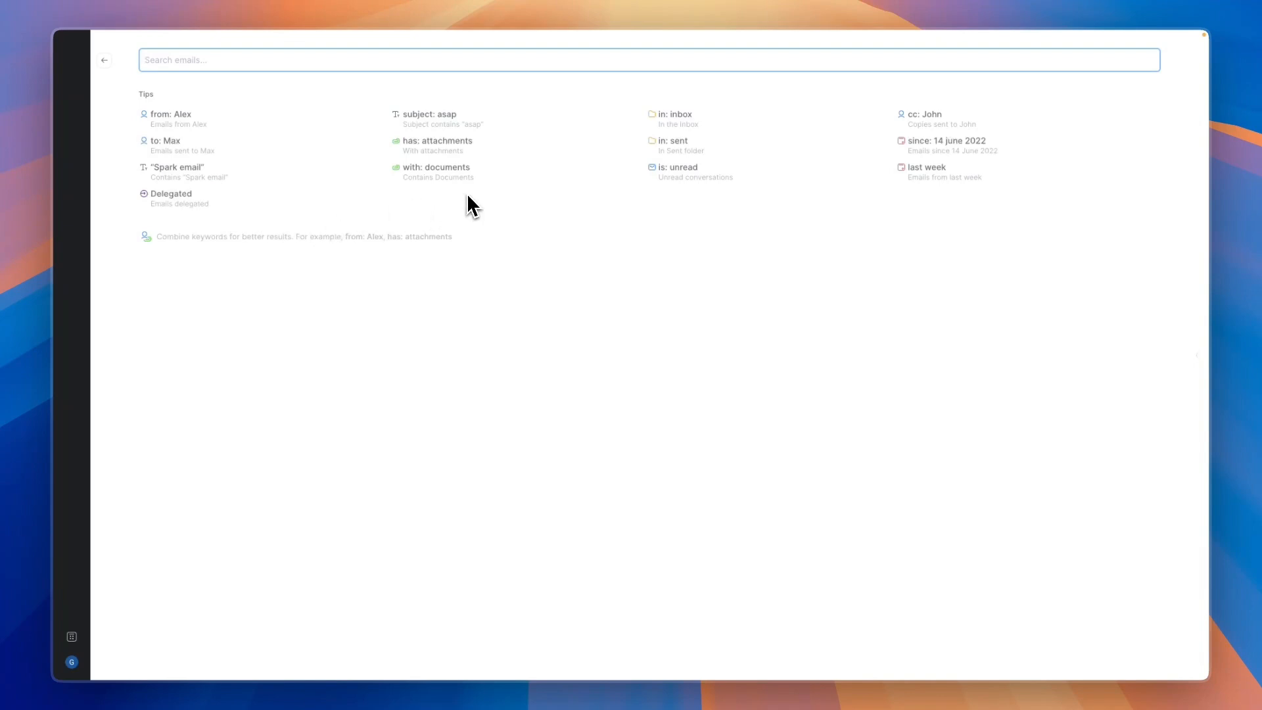
text(hi)
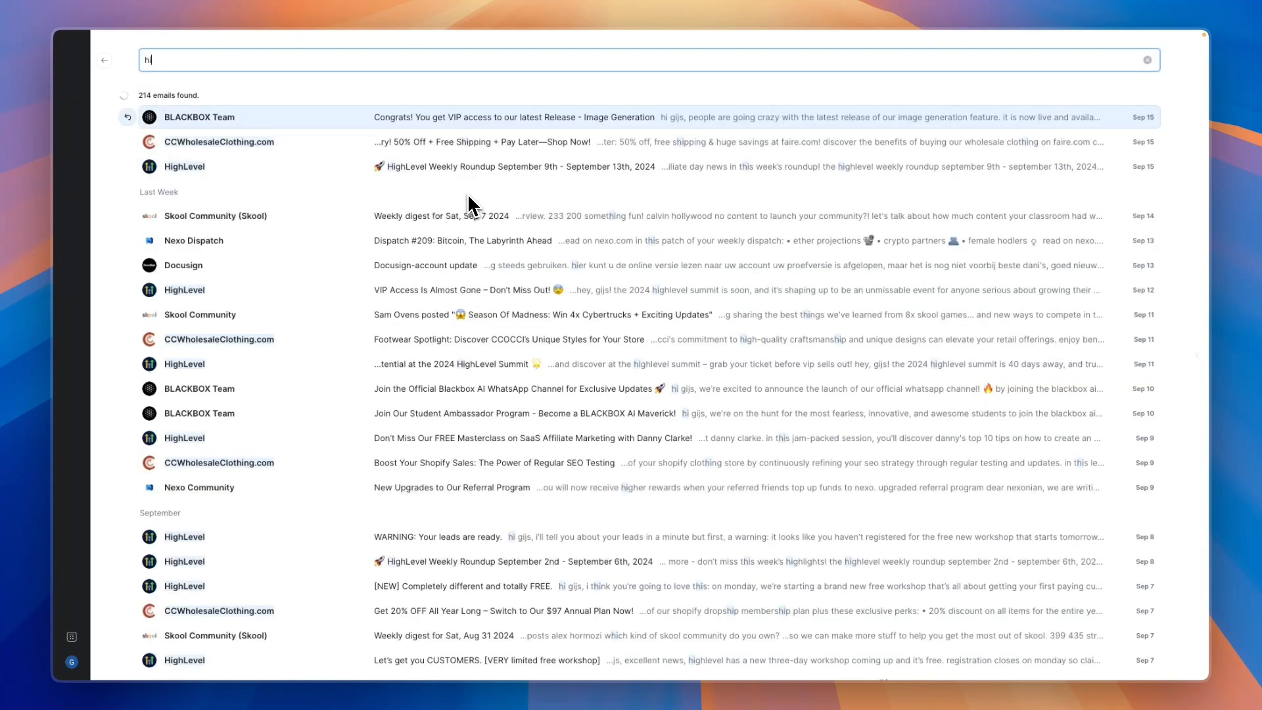
scroll(down, 3)
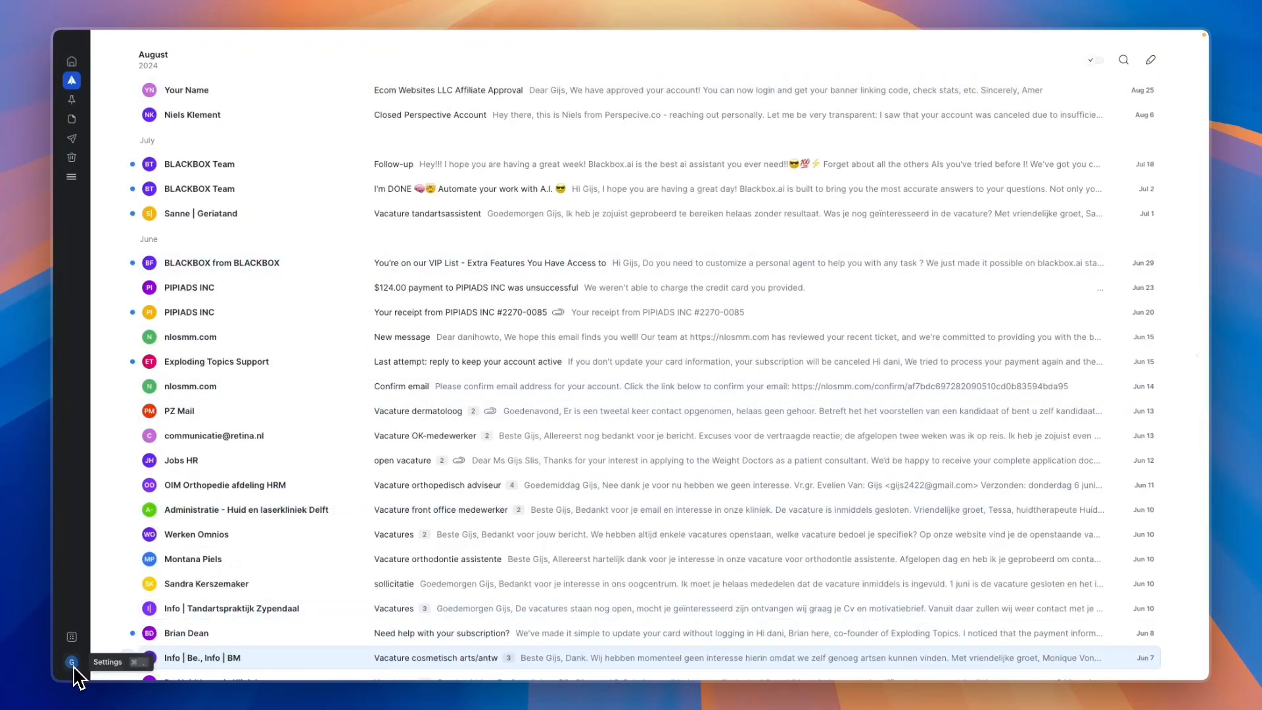
Step: Review the available integrations in Spark's settings
click(71, 661)
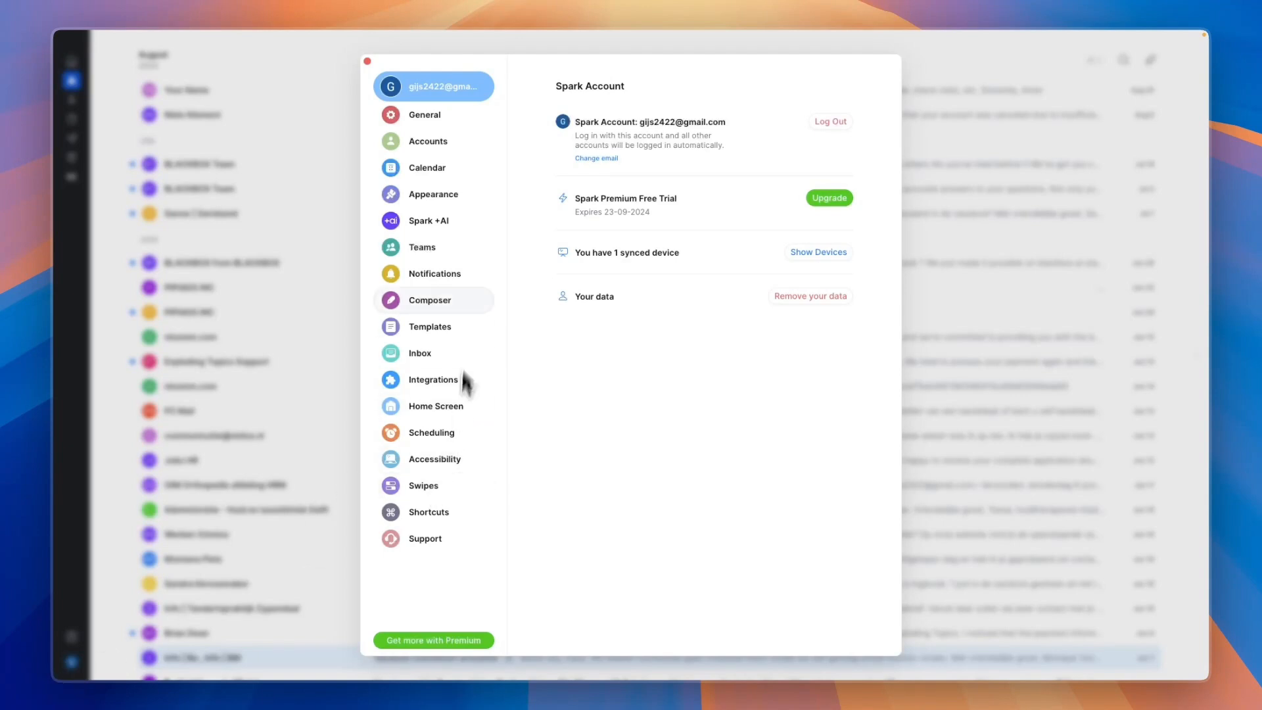
mouse_move(457, 204)
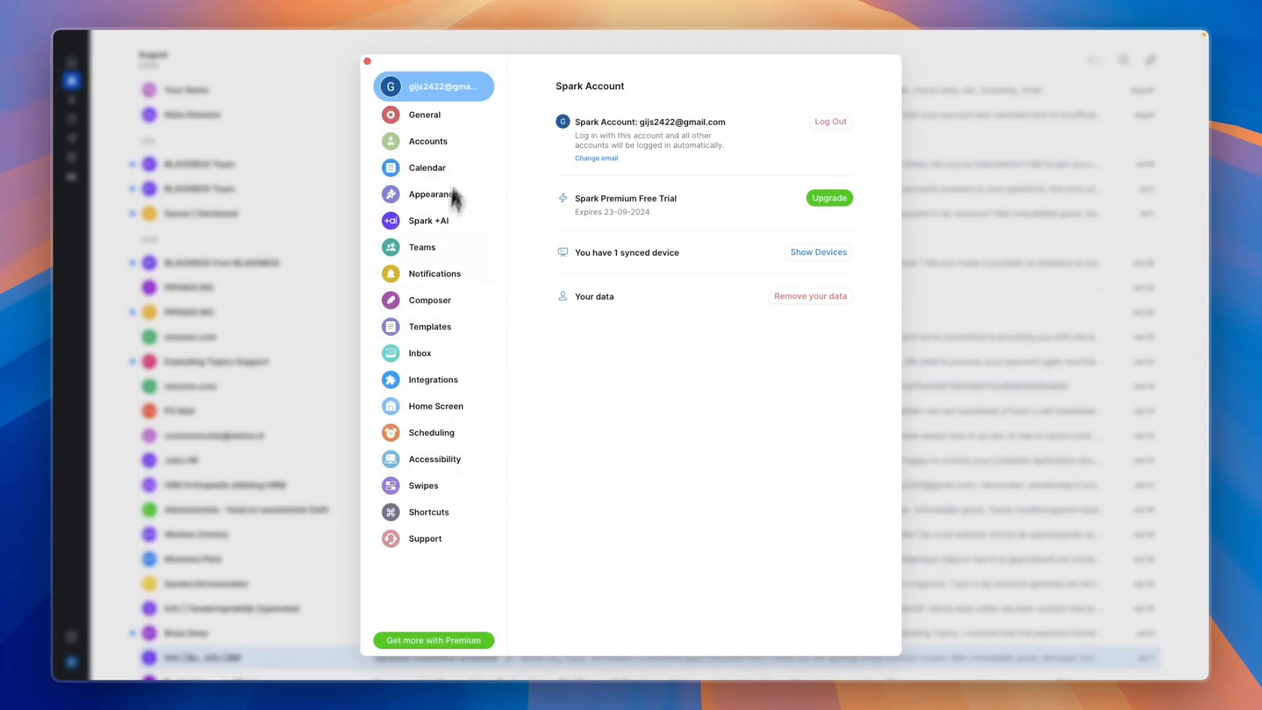
click(434, 378)
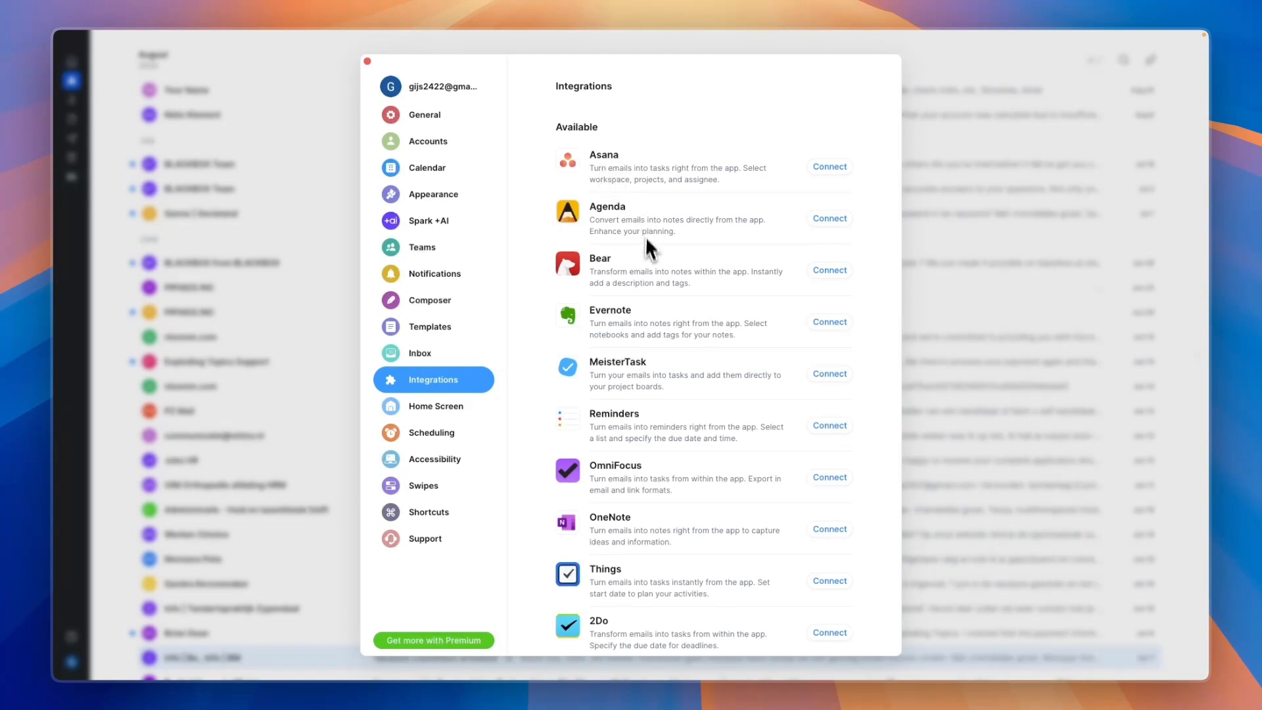
scroll(down, 3)
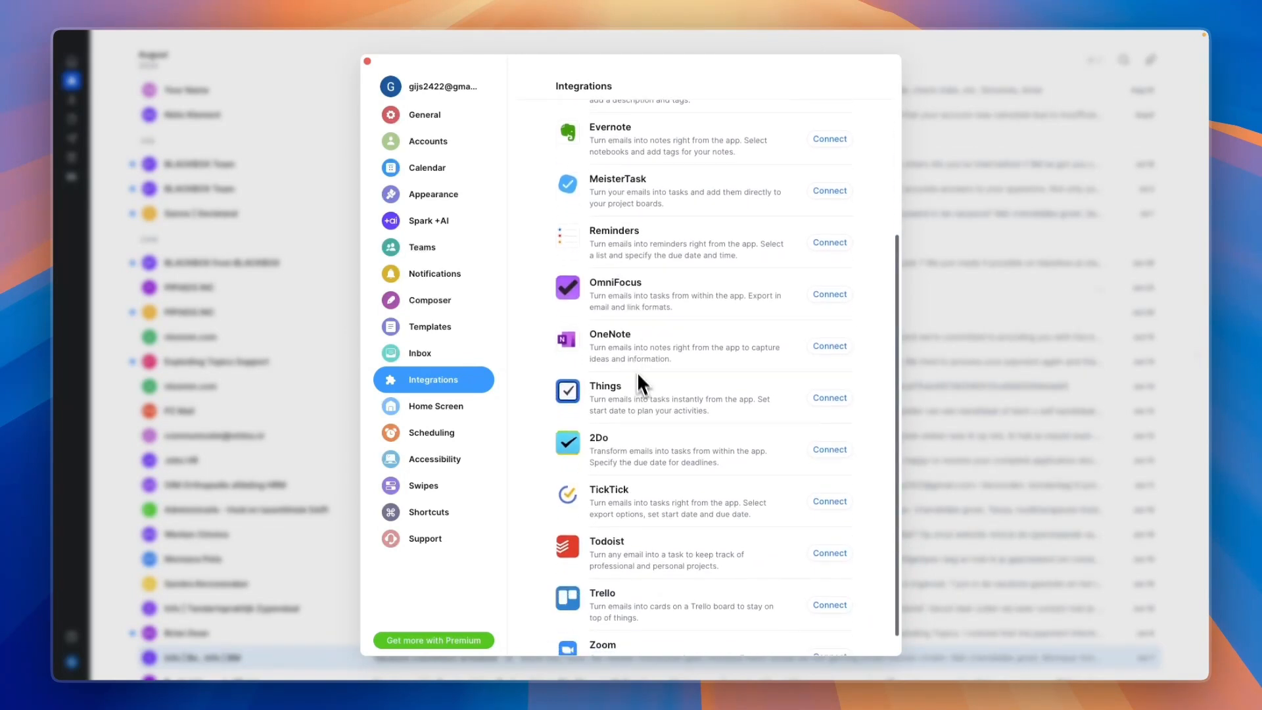
scroll(down, 3)
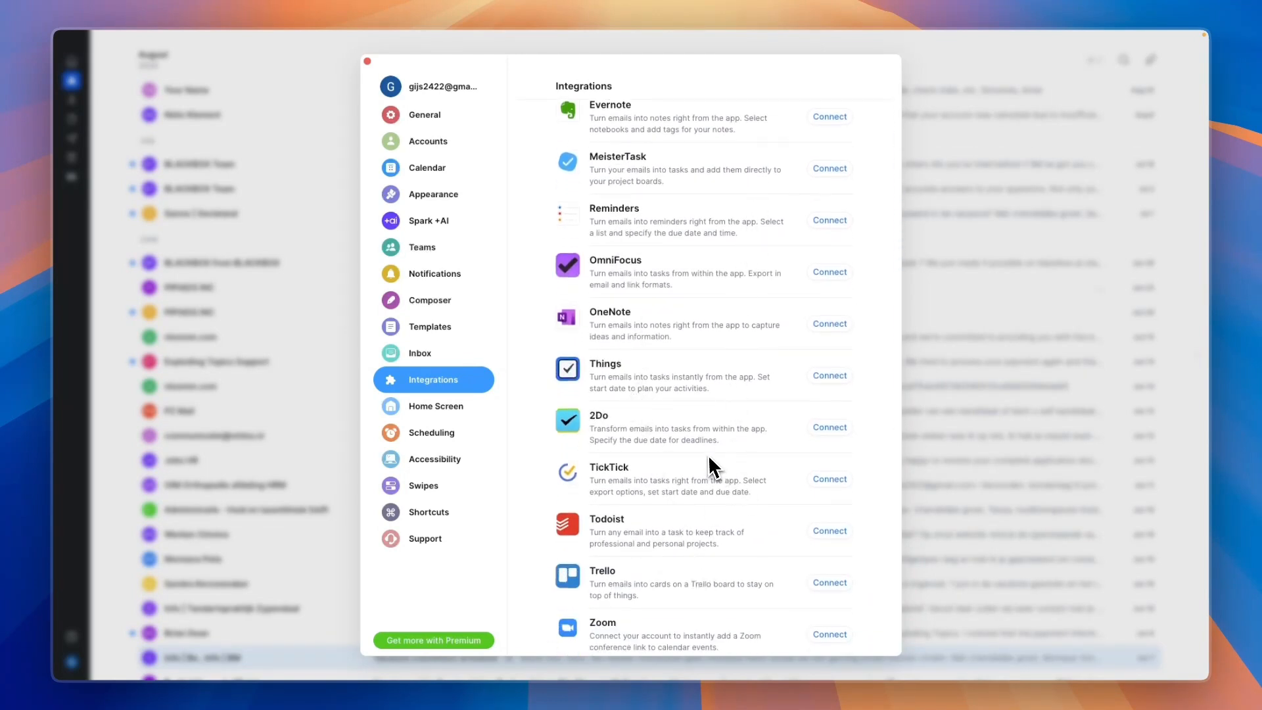
mouse_move(685, 476)
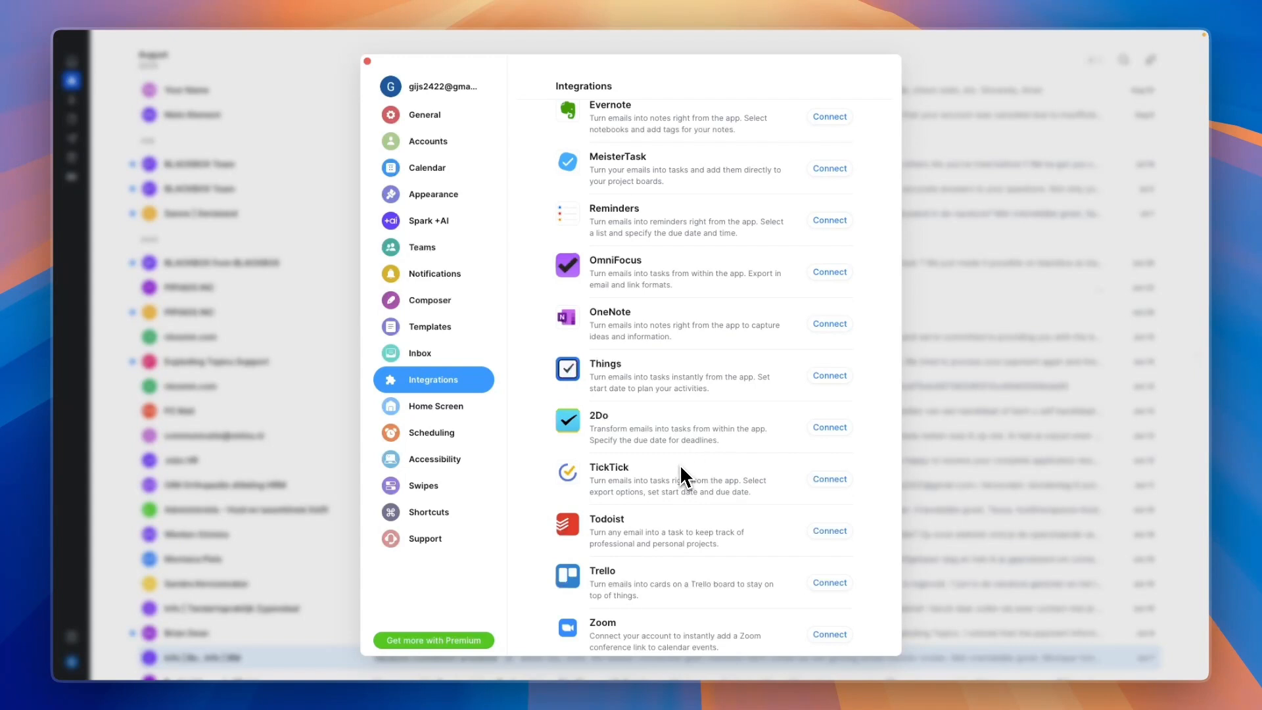
mouse_move(606, 491)
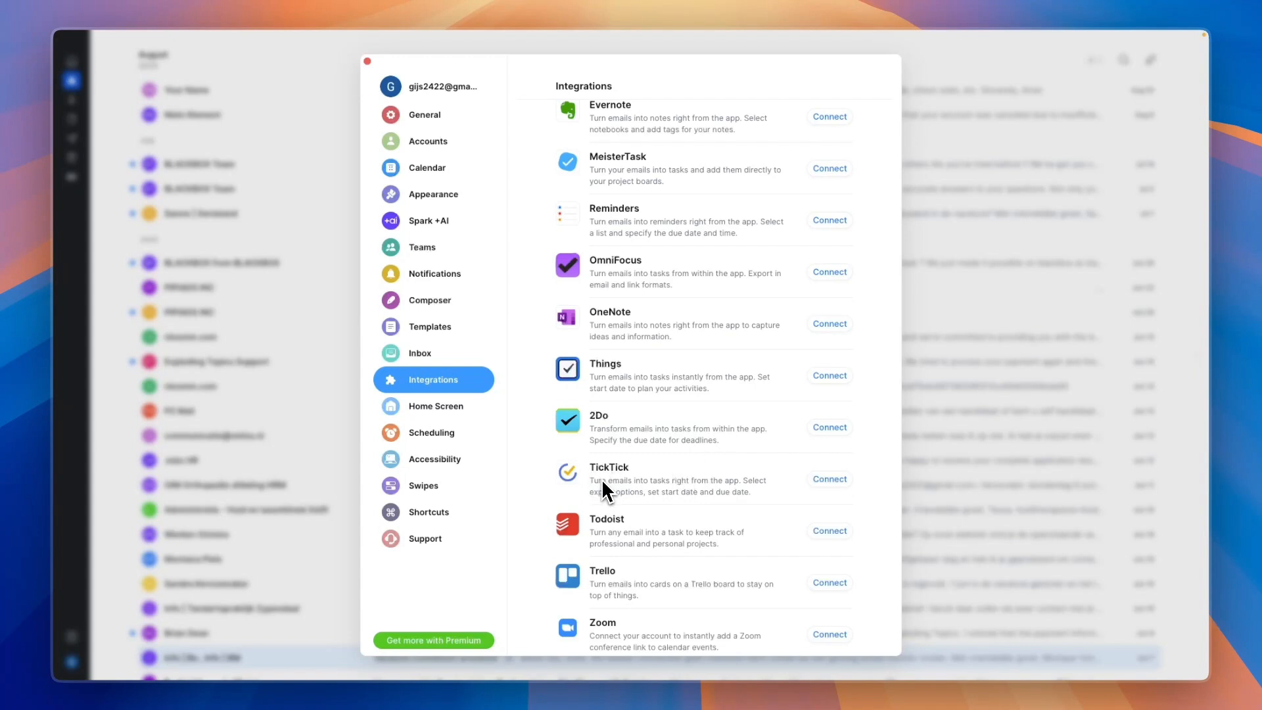
mouse_move(704, 508)
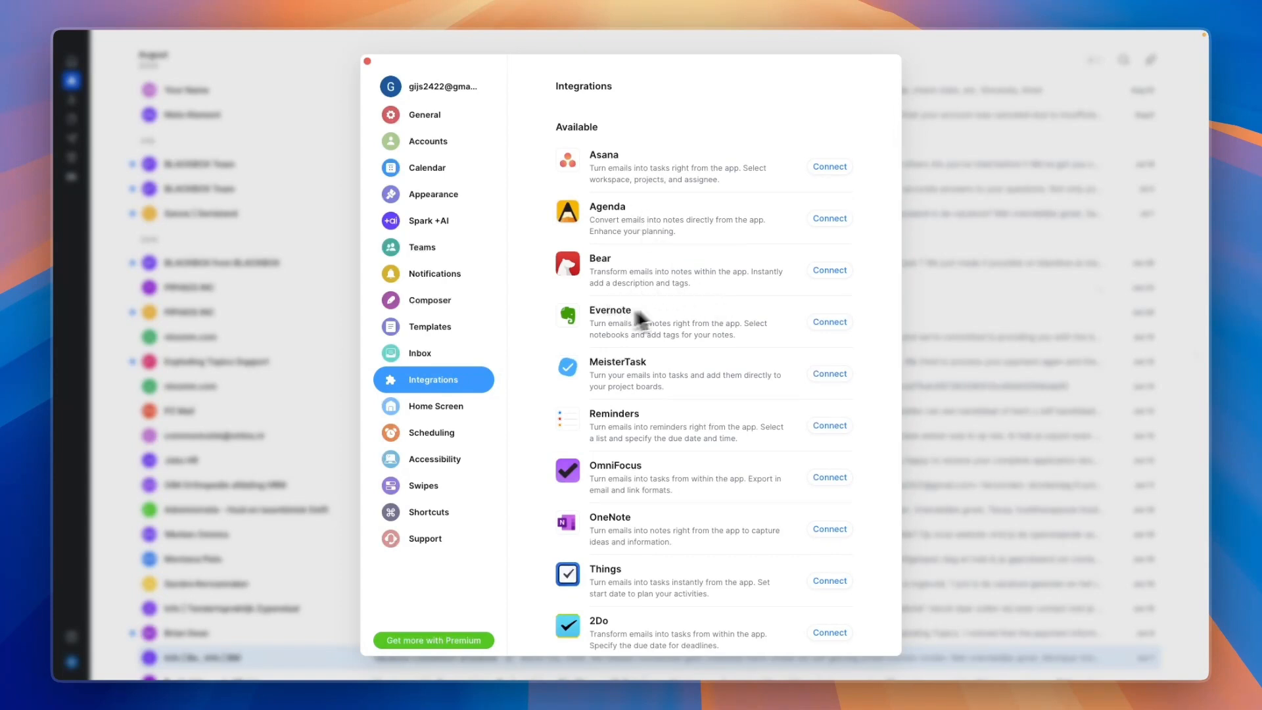
mouse_move(523, 451)
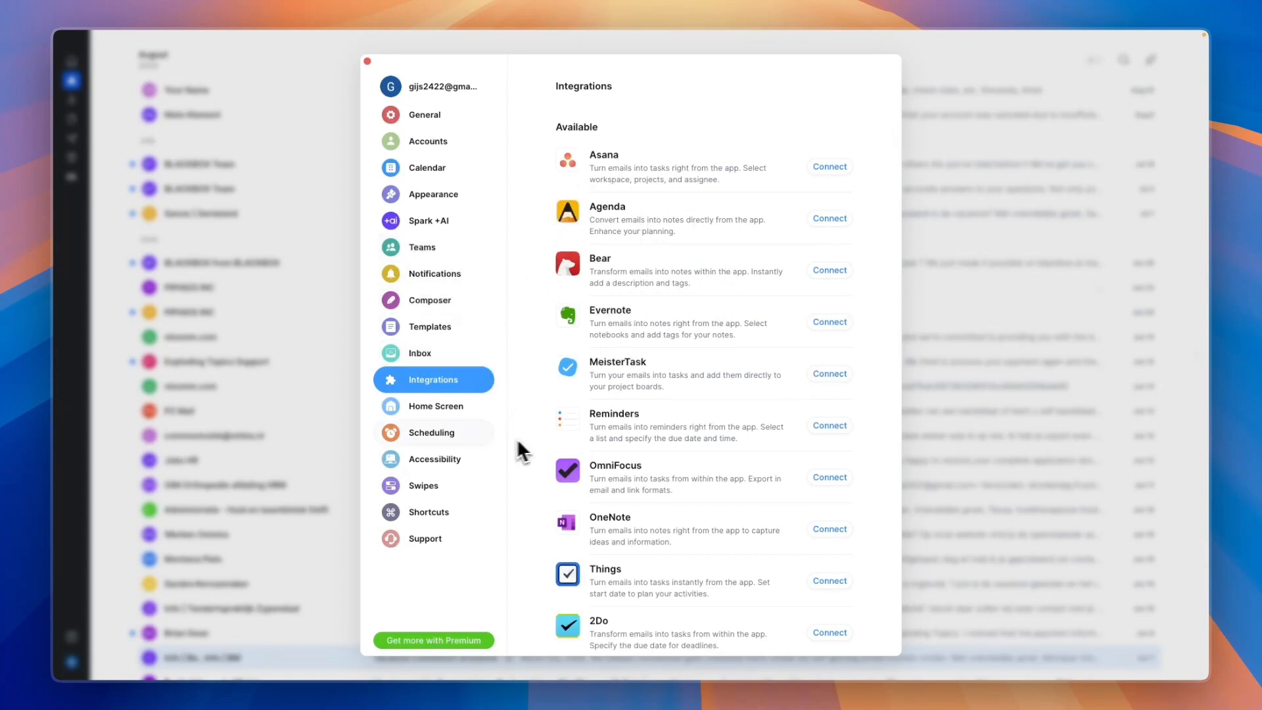
Step: Browse the Appearance, Spark +AI, General and Accounts settings pages
click(434, 194)
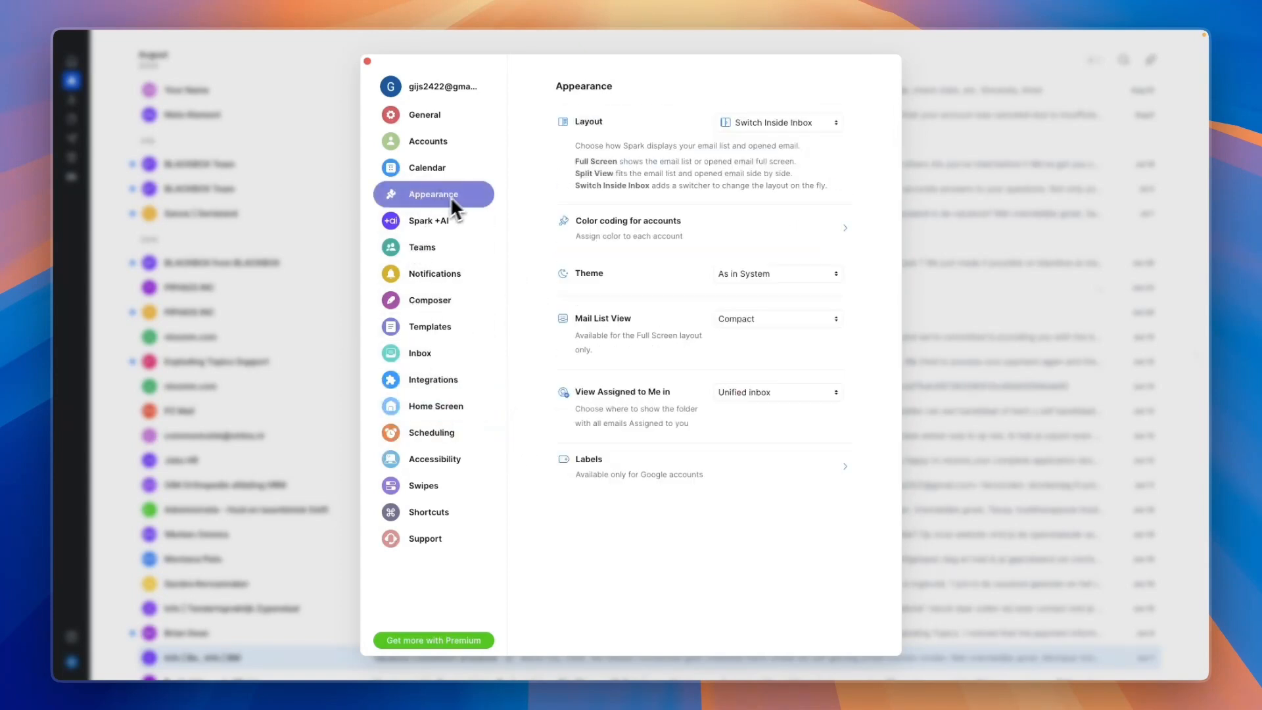
click(428, 221)
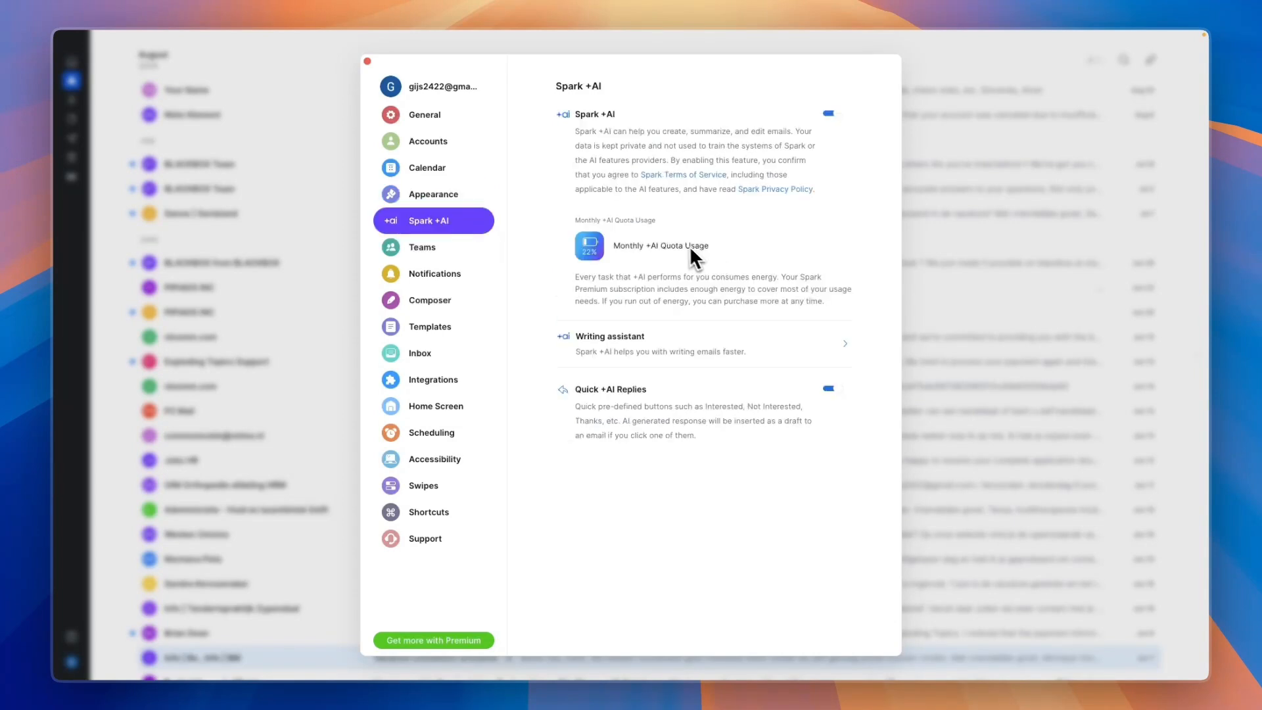
mouse_move(459, 124)
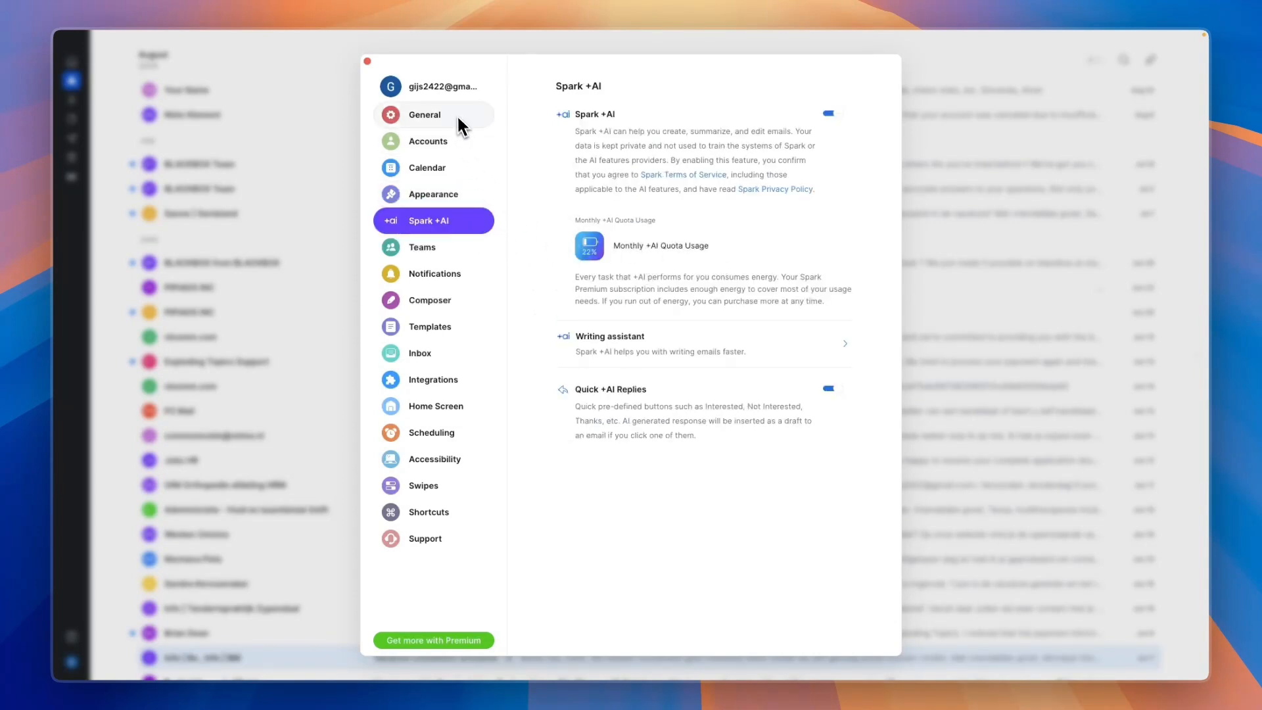
click(425, 114)
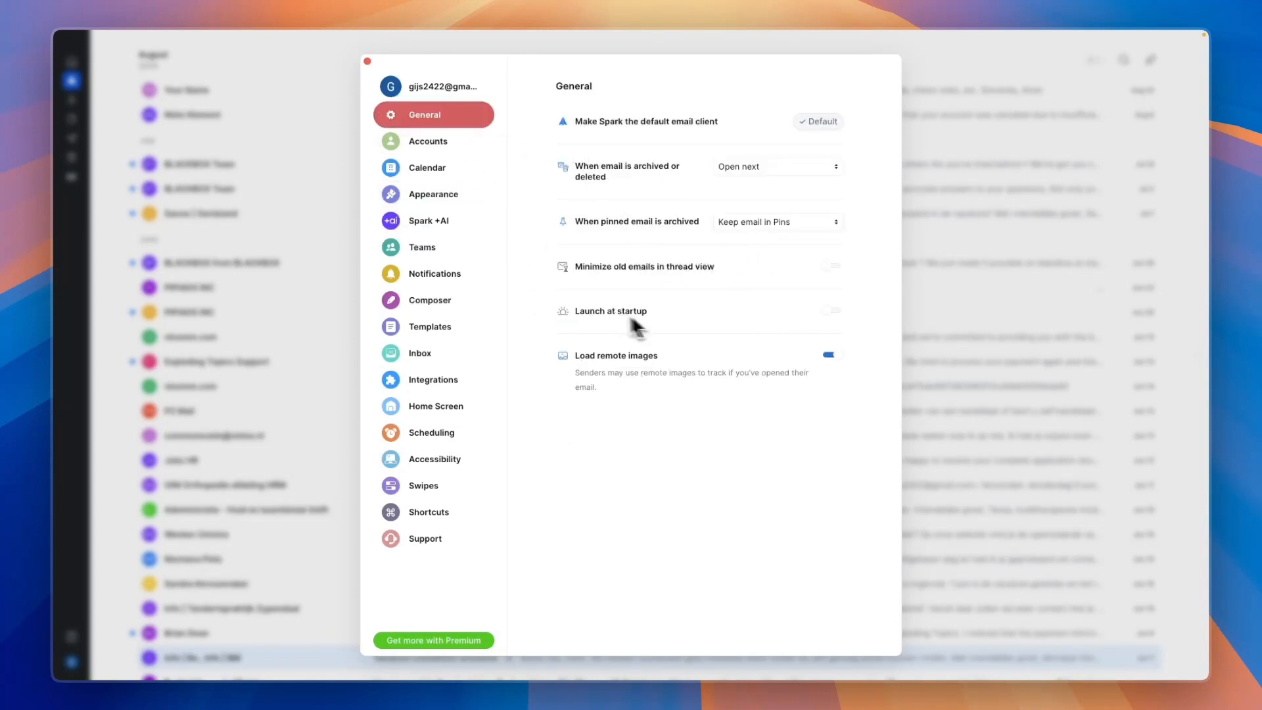
click(429, 142)
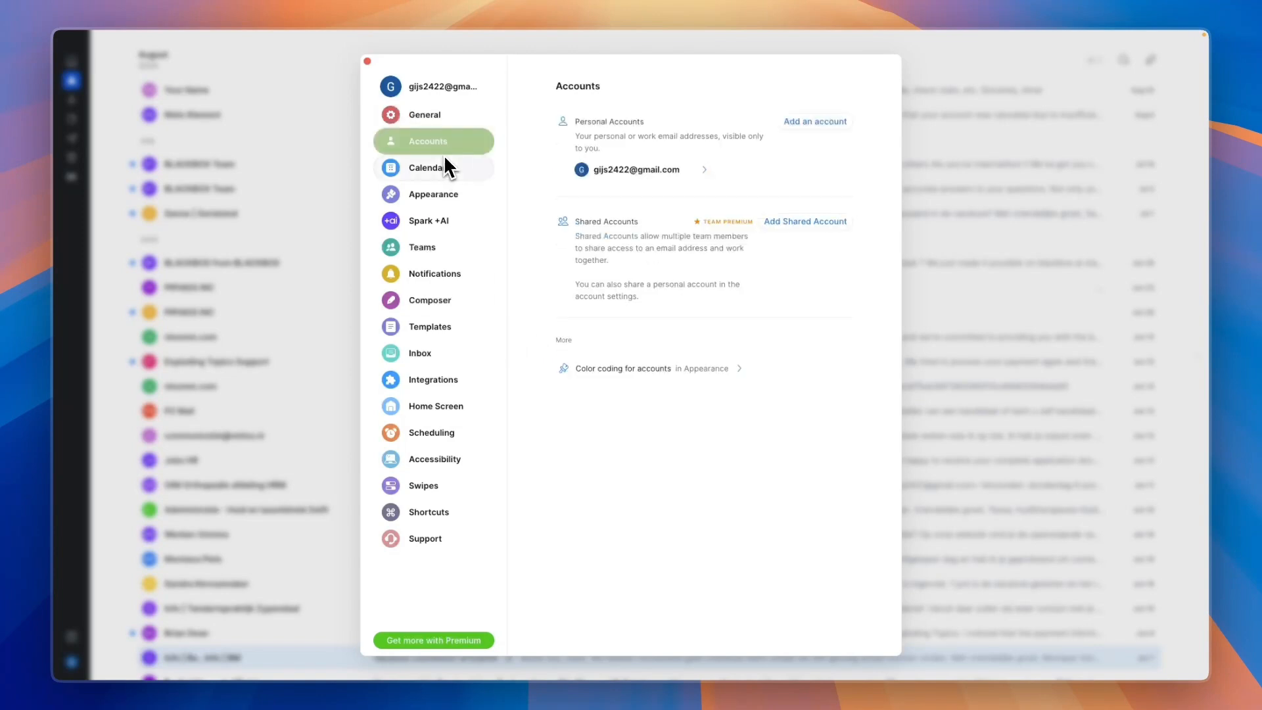
mouse_move(781, 226)
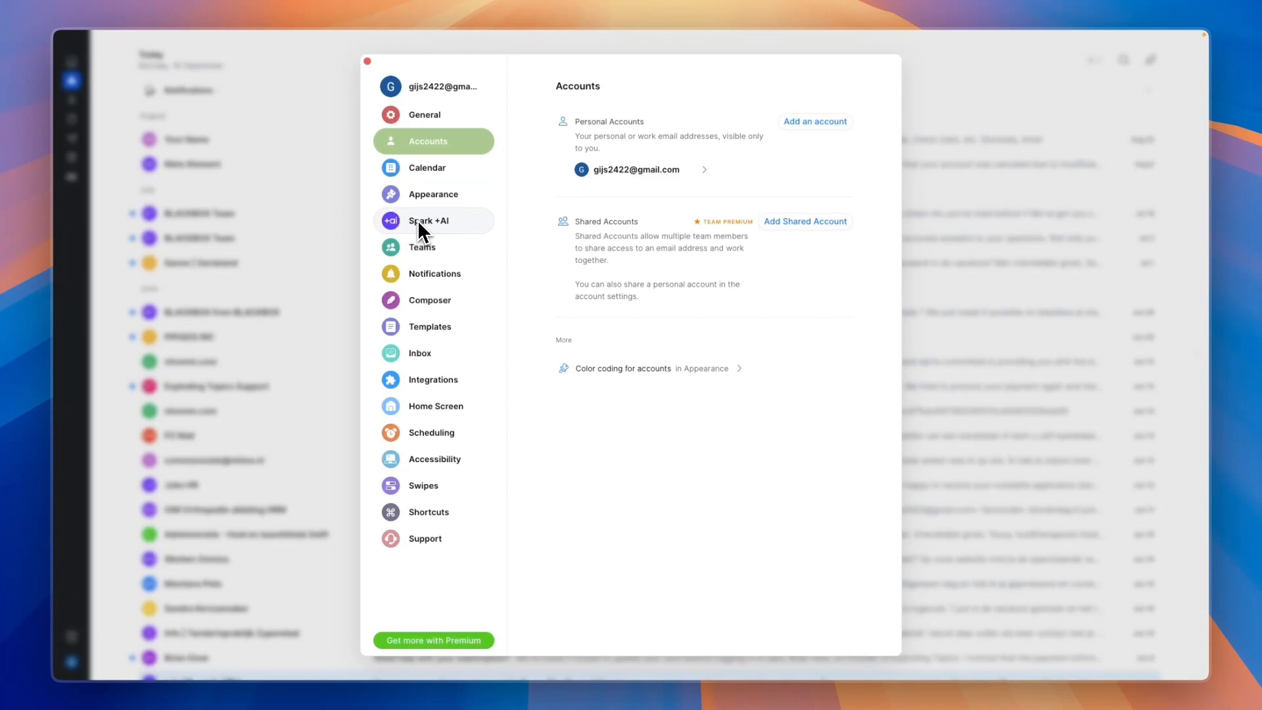
Step: Close settings and return to the Good Afternoon home screen
click(368, 60)
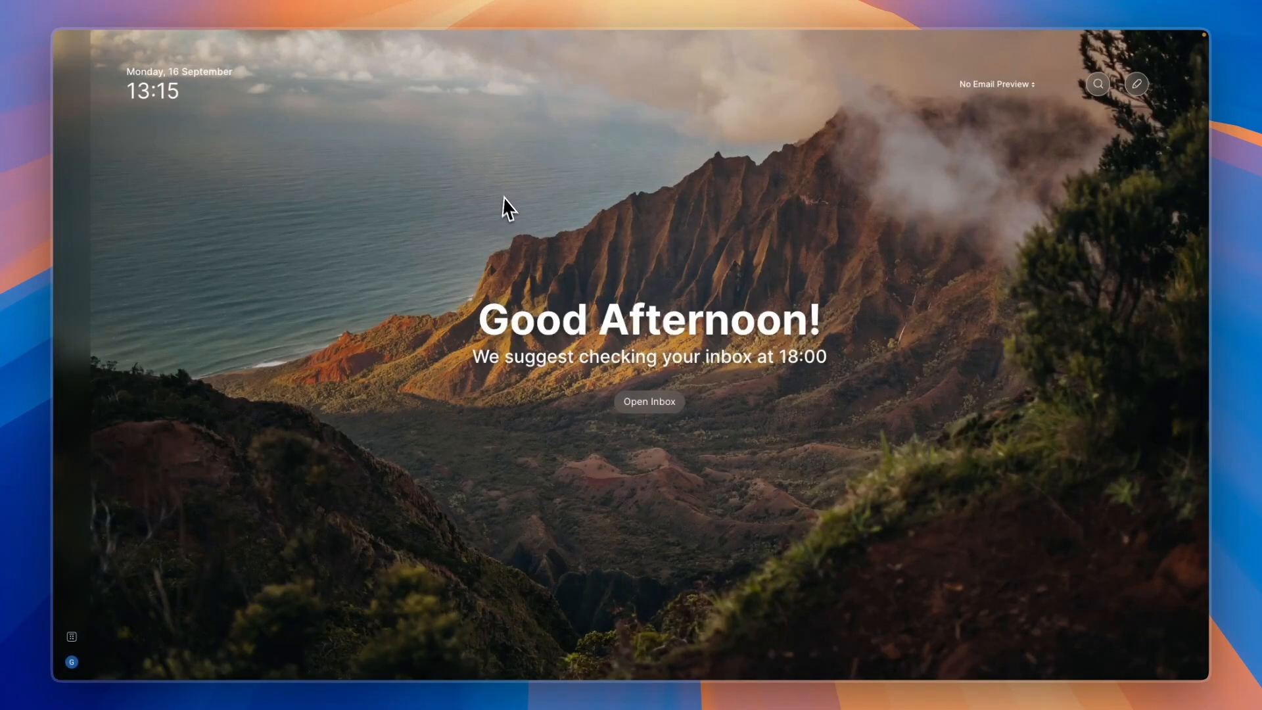
mouse_move(513, 216)
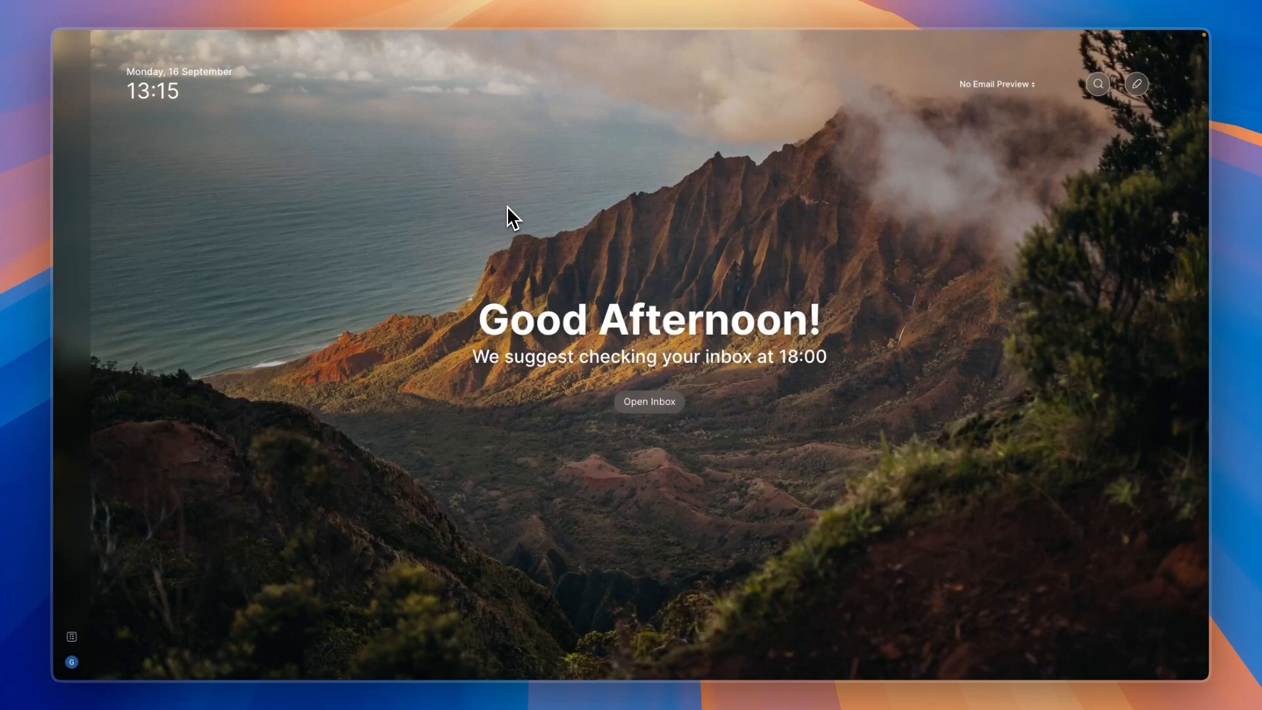